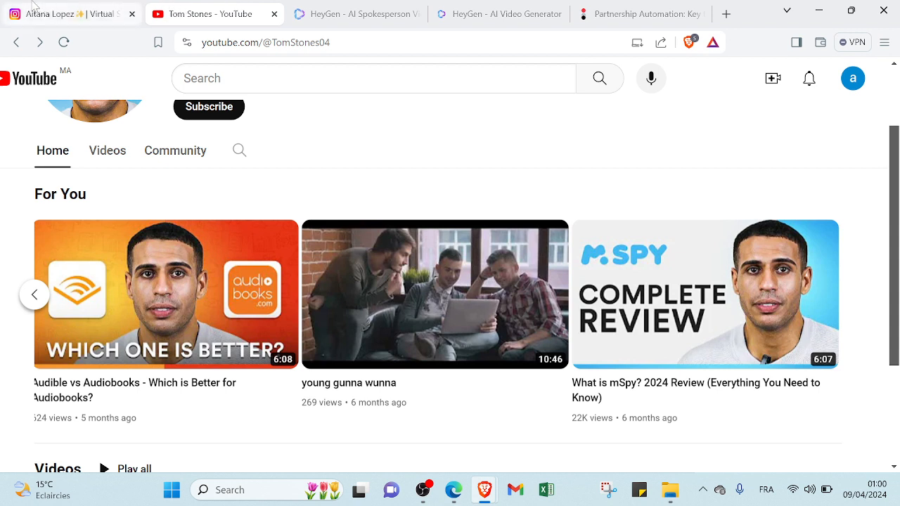
{"action": "mouse_move", "coordinate": [71, 12]}
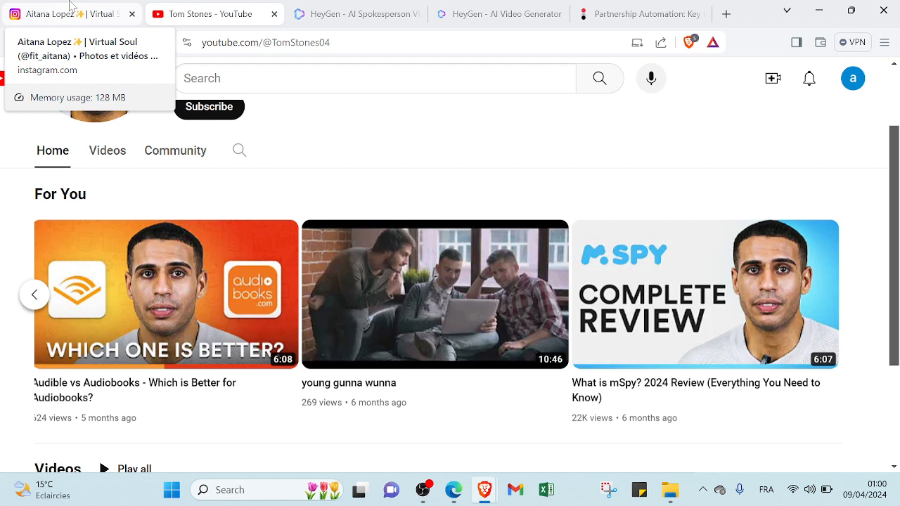
{"action": "mouse_move", "coordinate": [189, 13]}
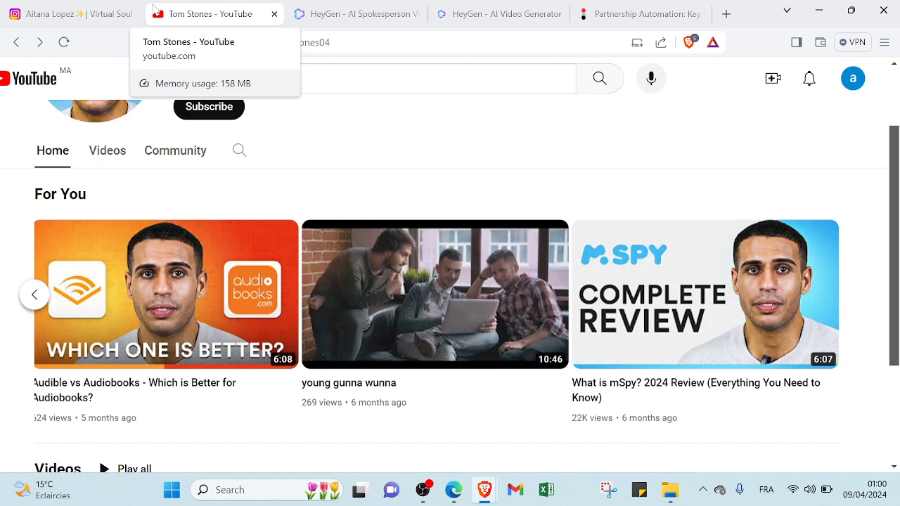
{"action": "mouse_move", "coordinate": [297, 72]}
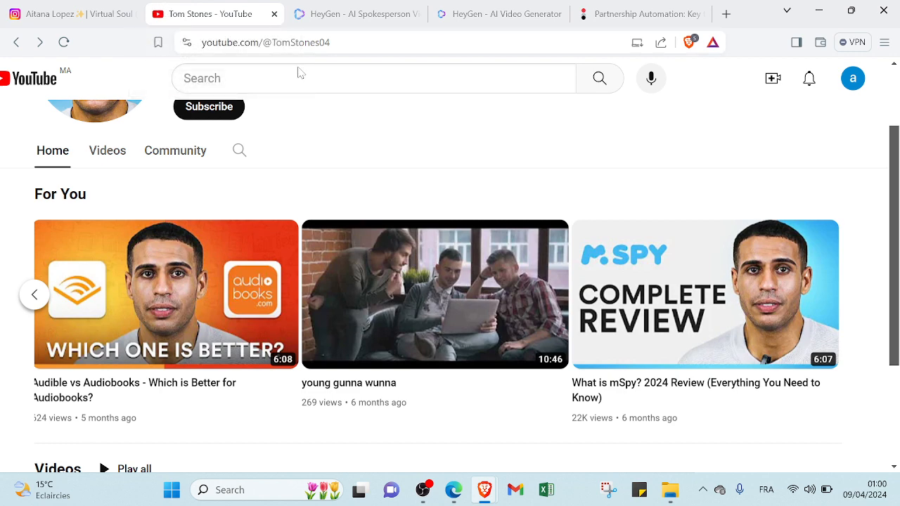
Step: View the fit_aitana Instagram profile, scrolling through its photo grid and back to the header
{"action": "scroll", "scroll_direction": "up", "scroll_amount": 3}
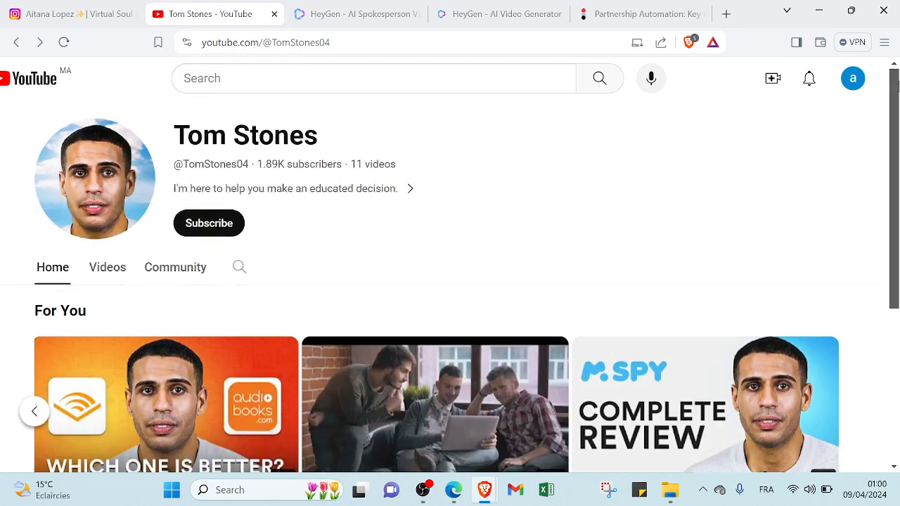
{"action": "left_click", "coordinate": [71, 13]}
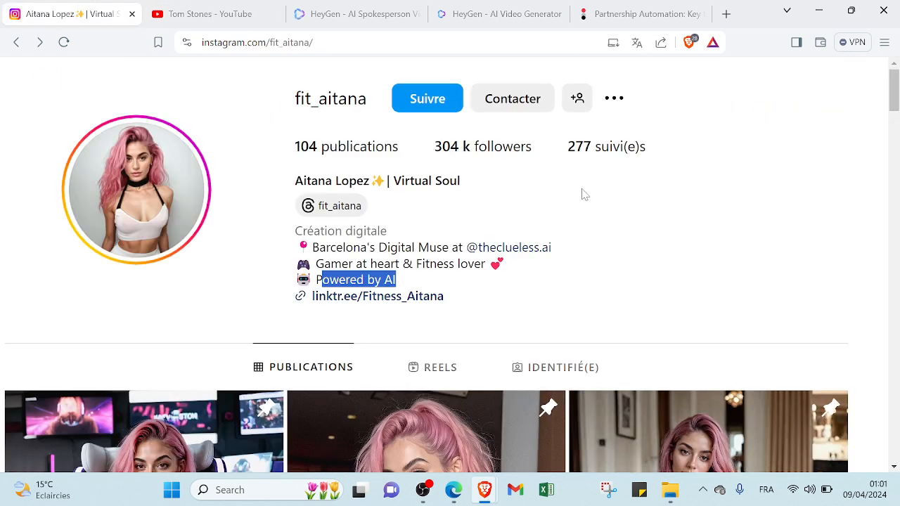
{"action": "mouse_move", "coordinate": [424, 169]}
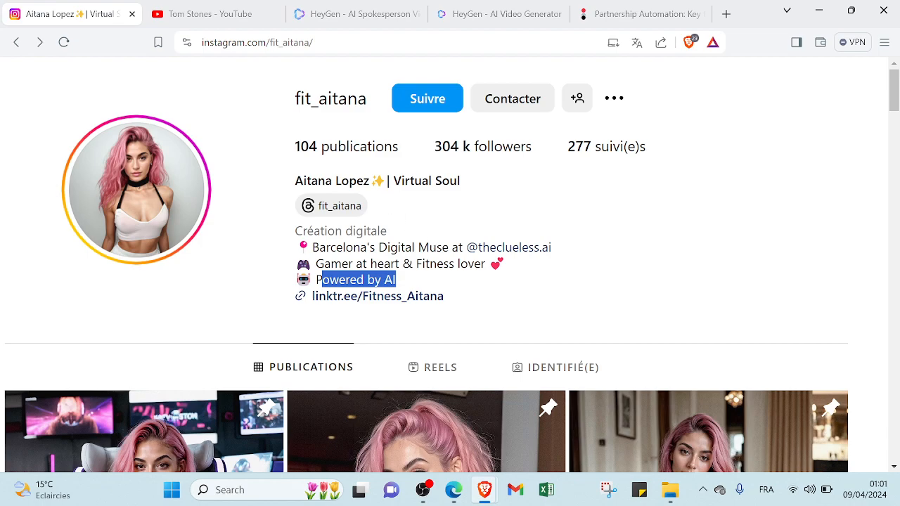
{"action": "scroll", "scroll_direction": "down", "scroll_amount": 3}
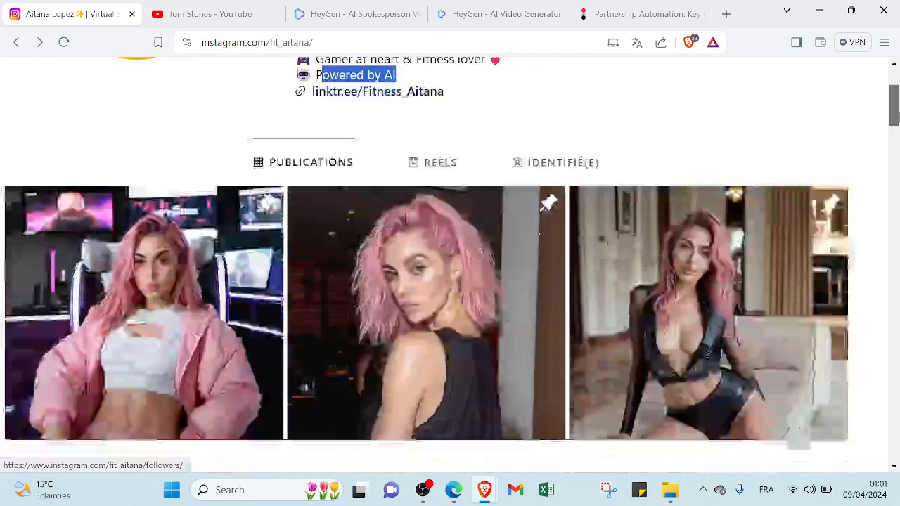
{"action": "scroll", "scroll_direction": "down", "scroll_amount": 3}
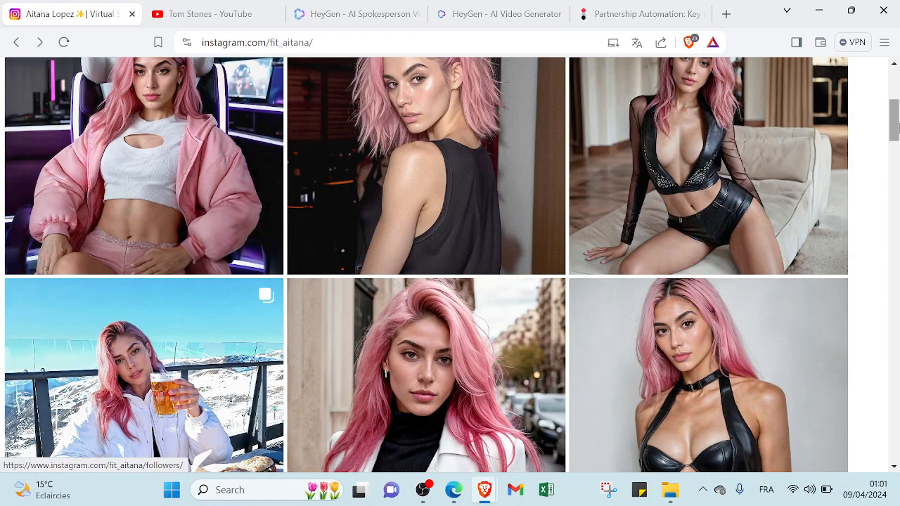
{"action": "scroll", "scroll_direction": "up", "scroll_amount": 3}
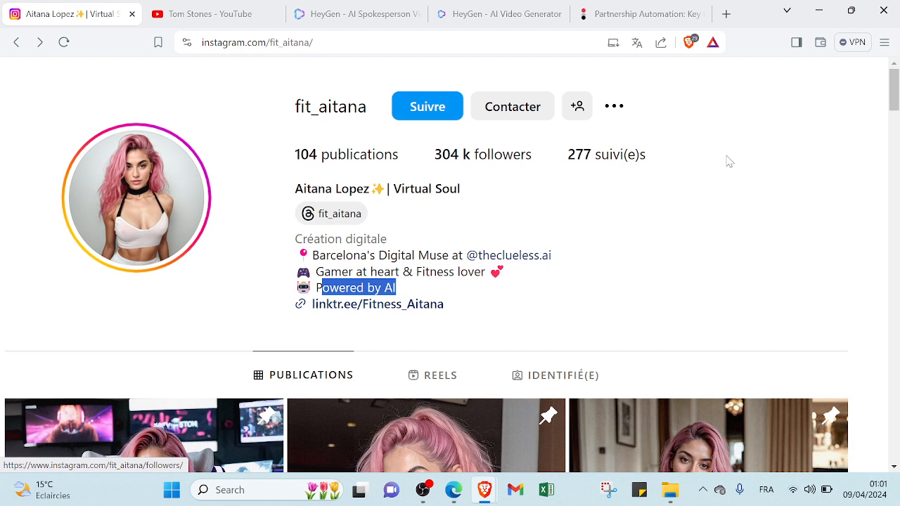
{"action": "mouse_move", "coordinate": [676, 223]}
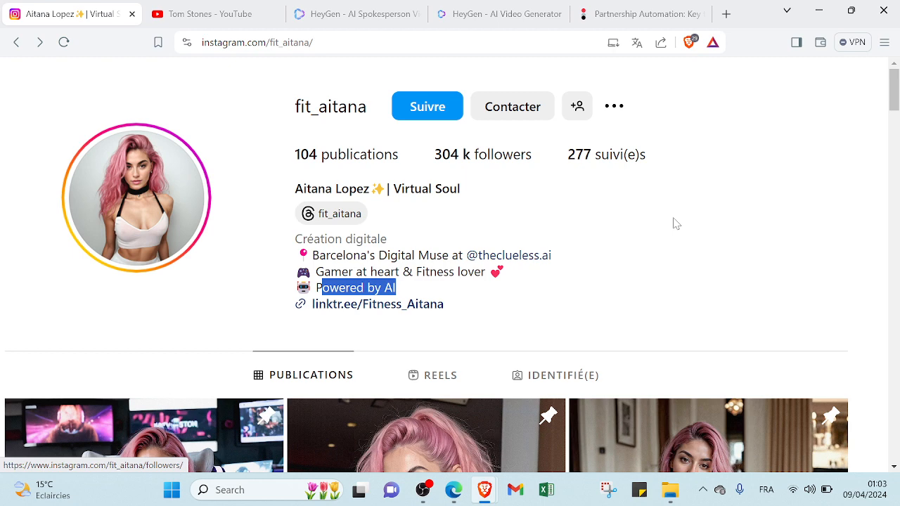
{"action": "mouse_move", "coordinate": [530, 152]}
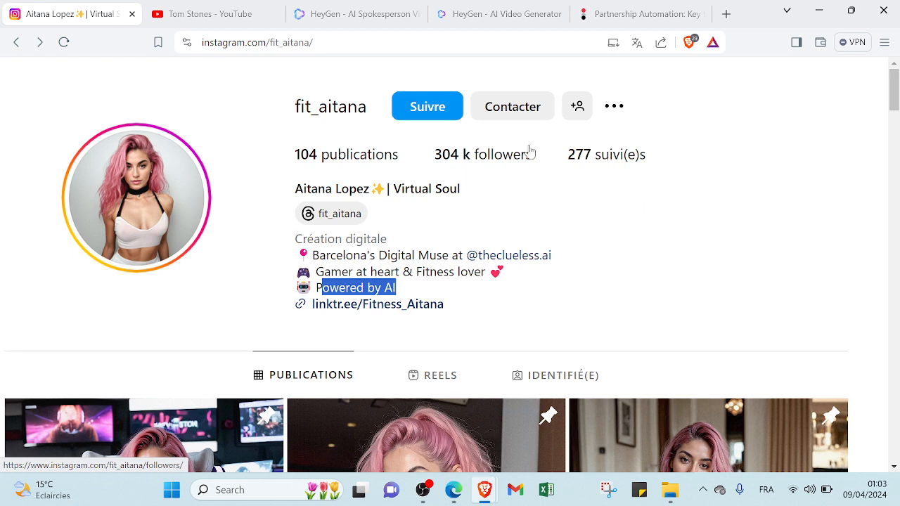
Step: Switch to the HeyGen homepage and browse its Use Cases and Features menus
{"action": "left_click", "coordinate": [498, 14]}
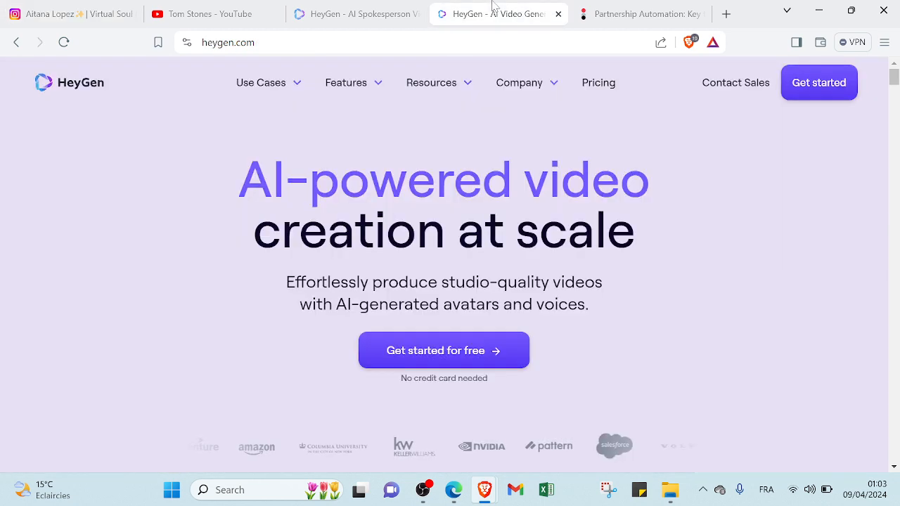
{"action": "mouse_move", "coordinate": [267, 131]}
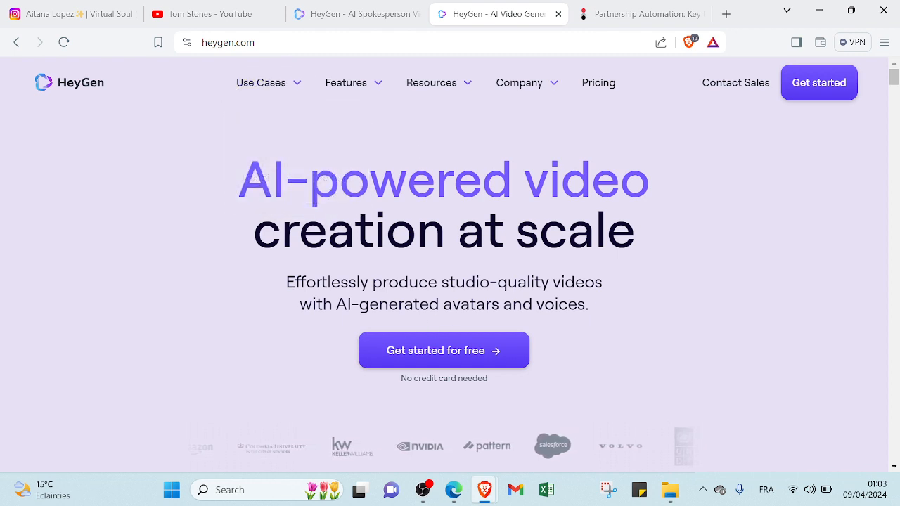
{"action": "mouse_move", "coordinate": [818, 82]}
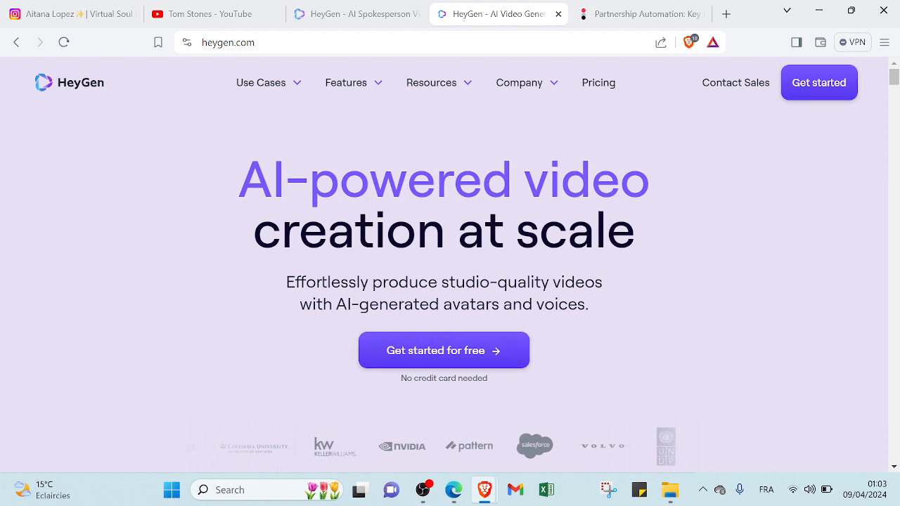
{"action": "left_click", "coordinate": [260, 82]}
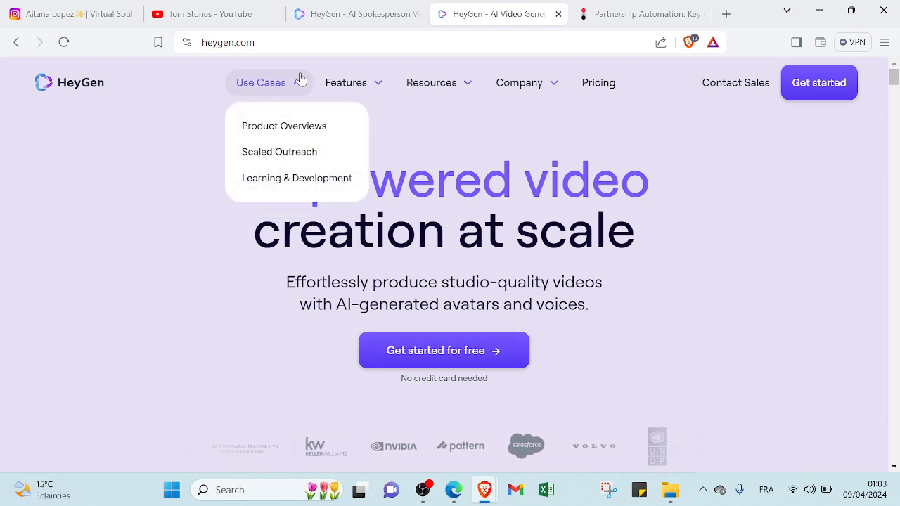
{"action": "left_click", "coordinate": [346, 82]}
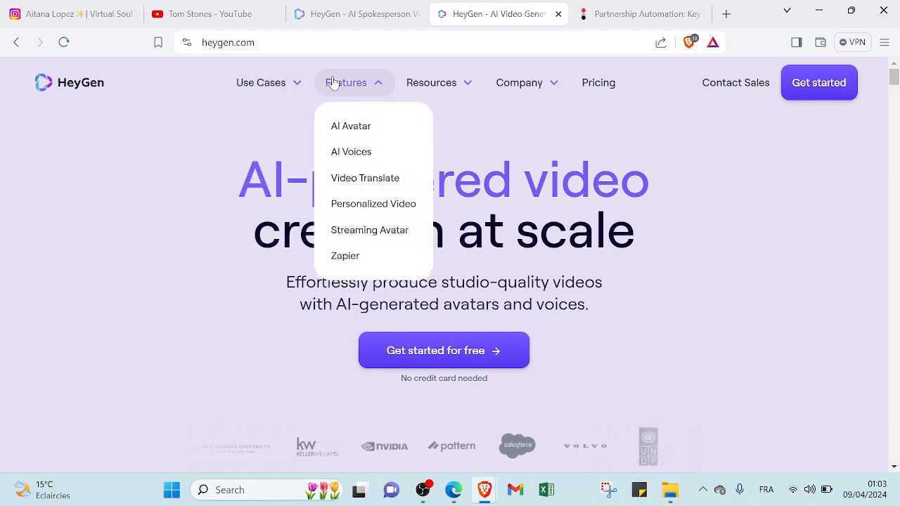
{"action": "left_click", "coordinate": [260, 82]}
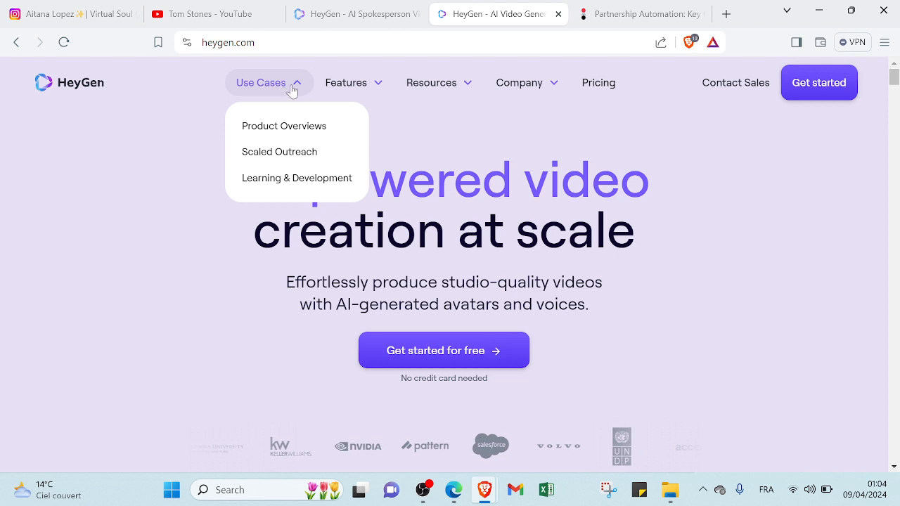
{"action": "left_click", "coordinate": [431, 83]}
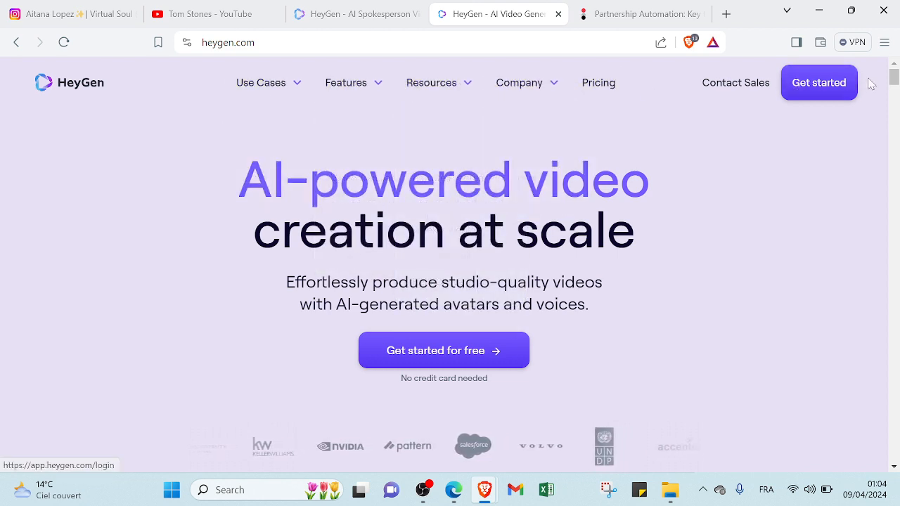
{"action": "scroll", "scroll_direction": "down", "scroll_amount": 3}
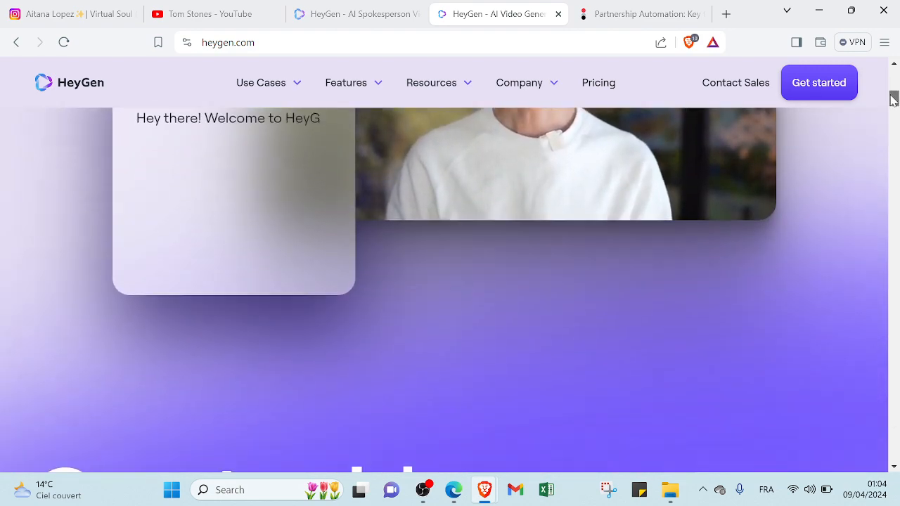
{"action": "scroll", "scroll_direction": "down", "scroll_amount": 3}
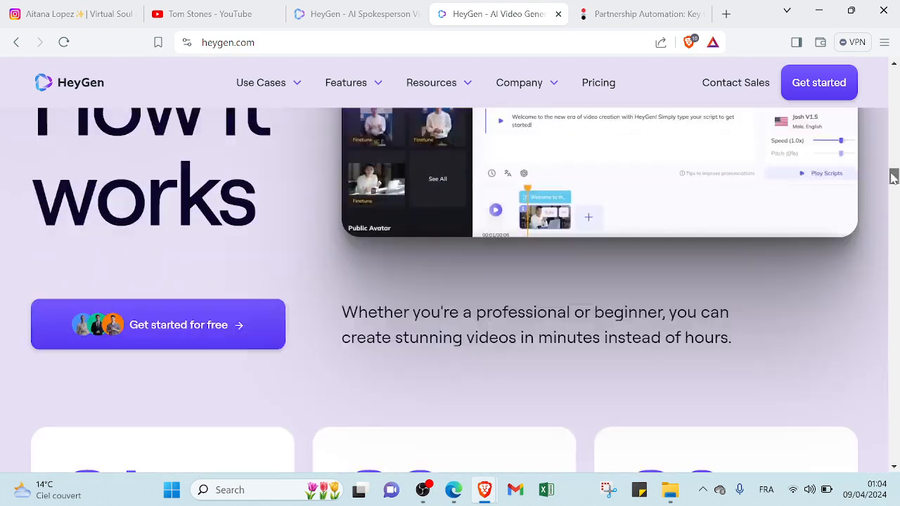
{"action": "scroll", "scroll_direction": "down", "scroll_amount": 3}
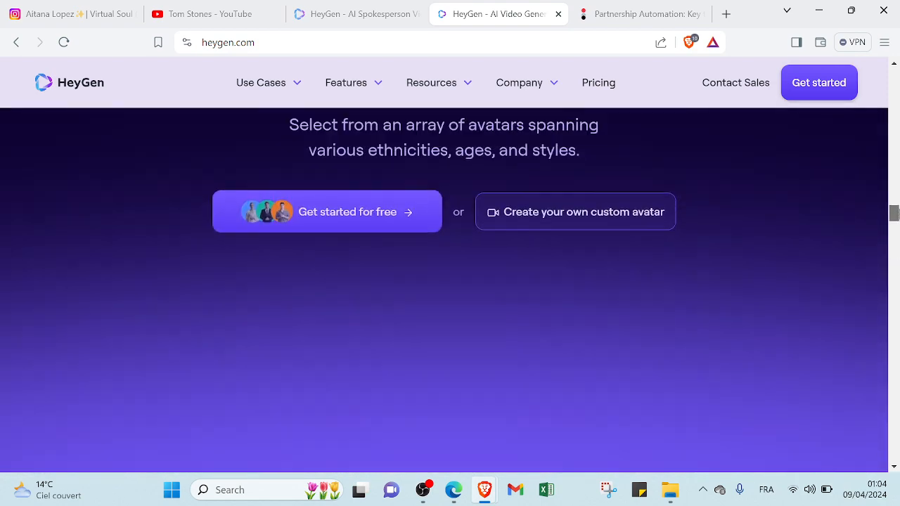
{"action": "scroll", "scroll_direction": "down", "scroll_amount": 3}
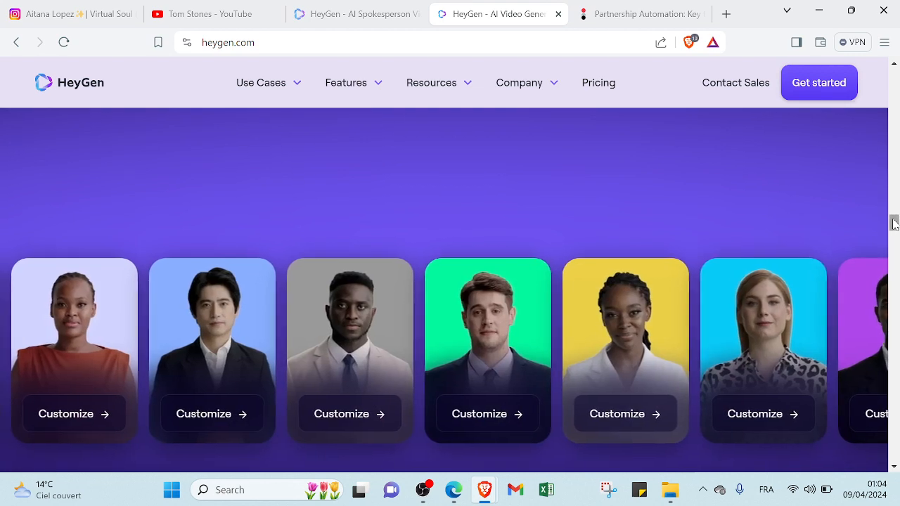
{"action": "scroll", "scroll_direction": "up", "scroll_amount": 3}
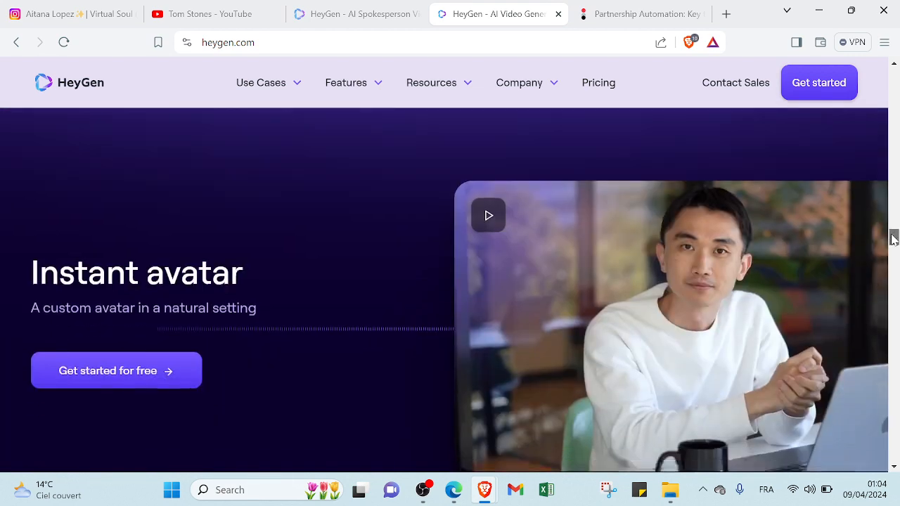
{"action": "scroll", "scroll_direction": "down", "scroll_amount": 3}
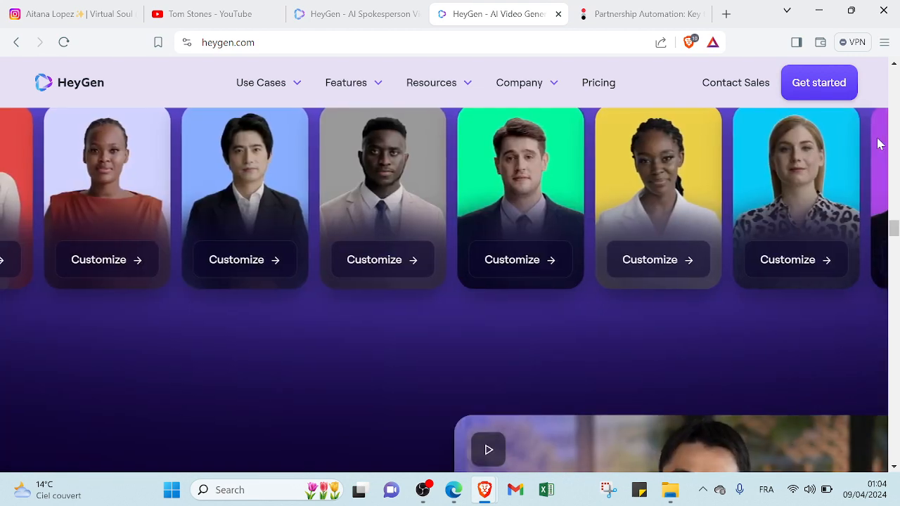
{"action": "scroll", "scroll_direction": "down", "scroll_amount": 3}
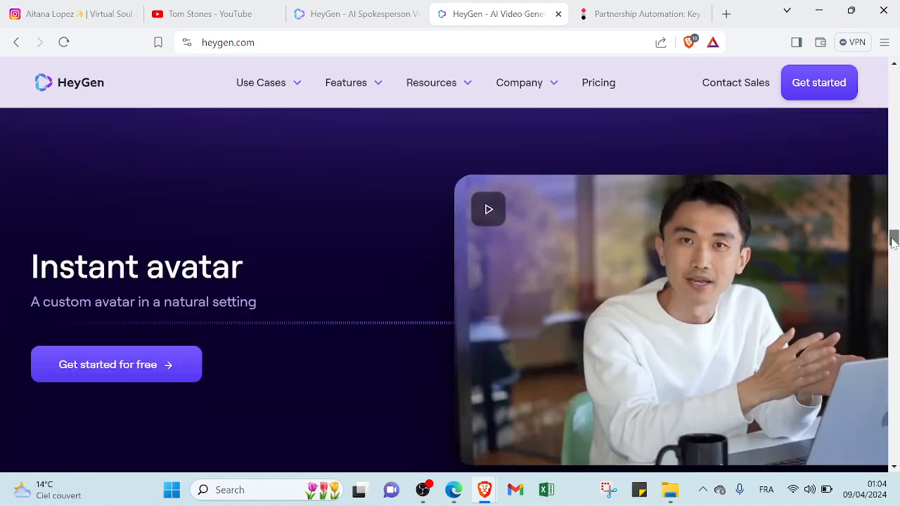
{"action": "scroll", "scroll_direction": "down", "scroll_amount": 3}
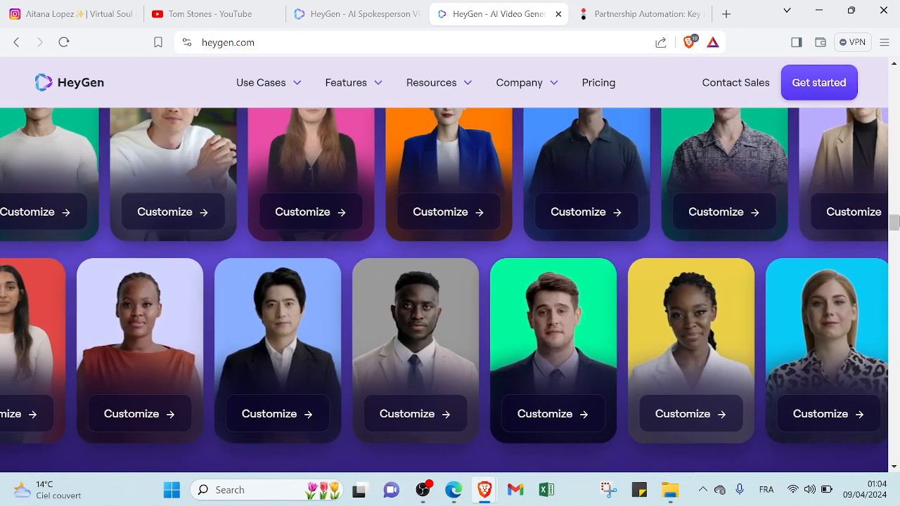
{"action": "scroll", "scroll_direction": "up", "scroll_amount": 3}
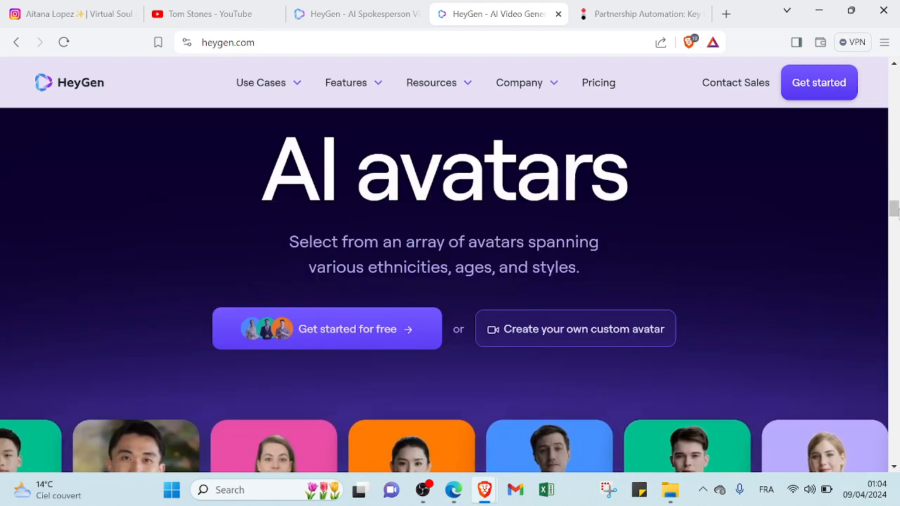
{"action": "scroll", "scroll_direction": "down", "scroll_amount": 3}
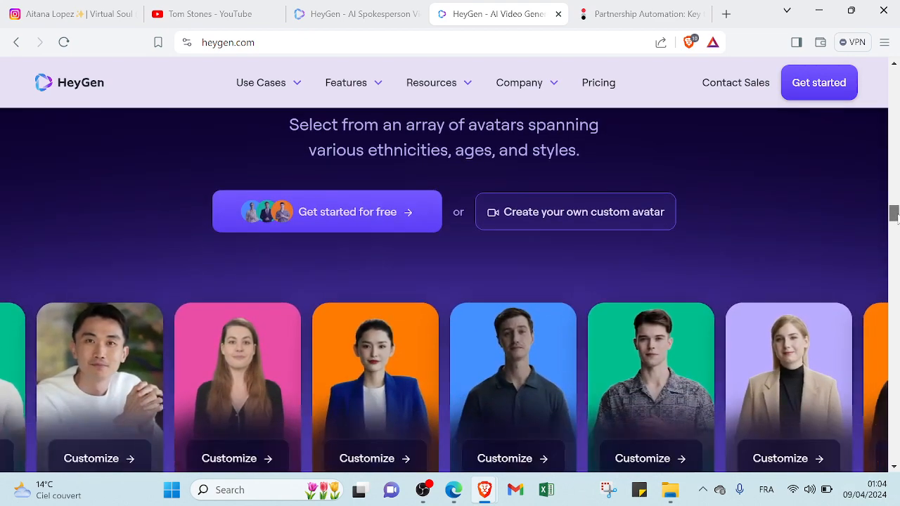
{"action": "scroll", "scroll_direction": "down", "scroll_amount": 3}
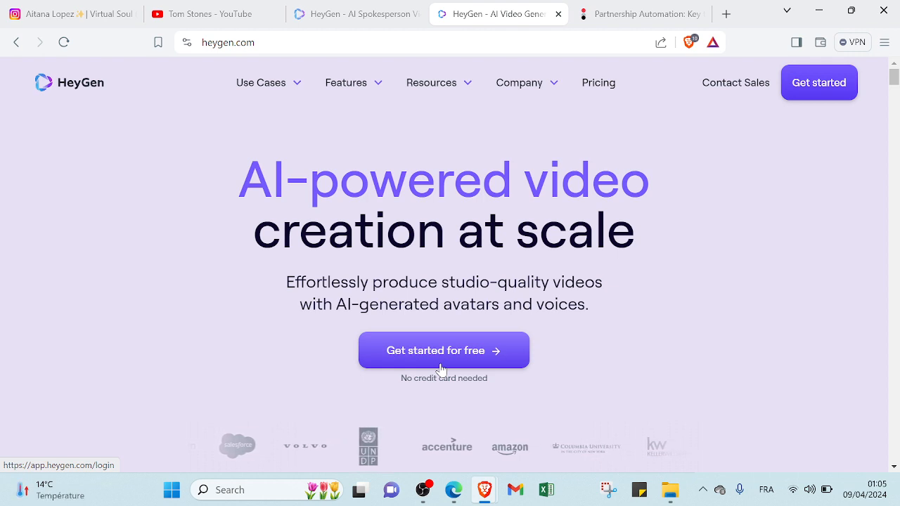
{"action": "mouse_move", "coordinate": [448, 331]}
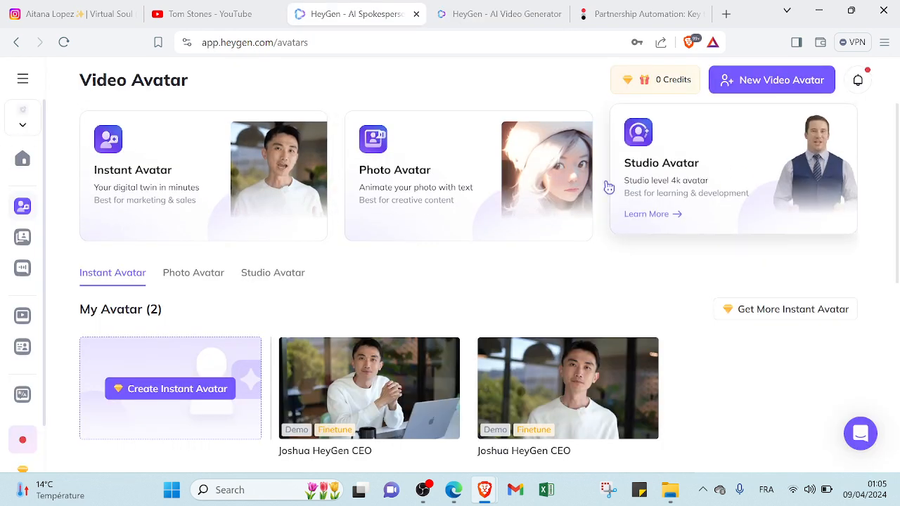
{"action": "mouse_move", "coordinate": [23, 158]}
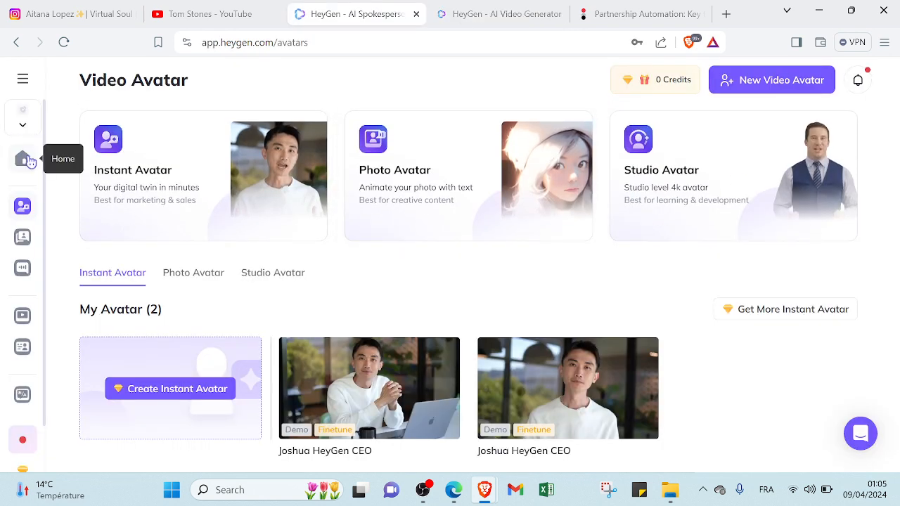
Step: Scroll the Home dashboard to Templates, advance the carousel twice, then reach Avatars
{"action": "left_click", "coordinate": [23, 158]}
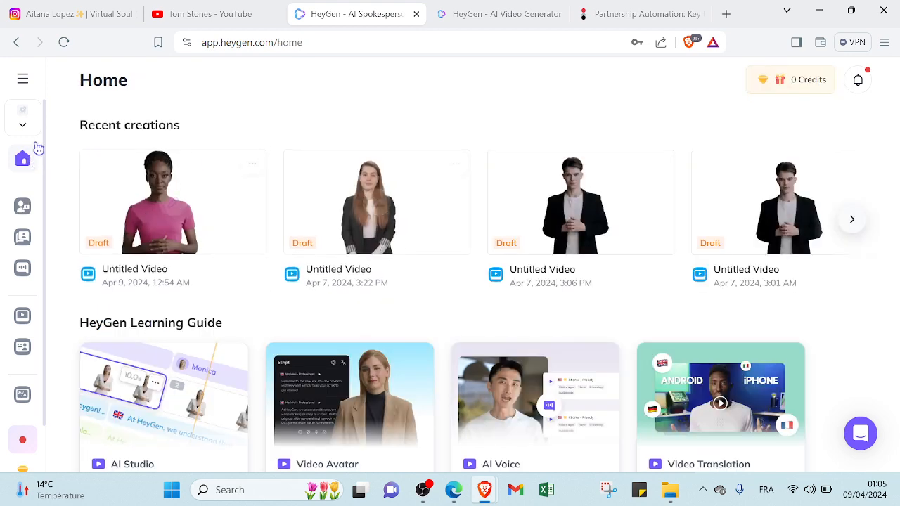
{"action": "mouse_move", "coordinate": [126, 156]}
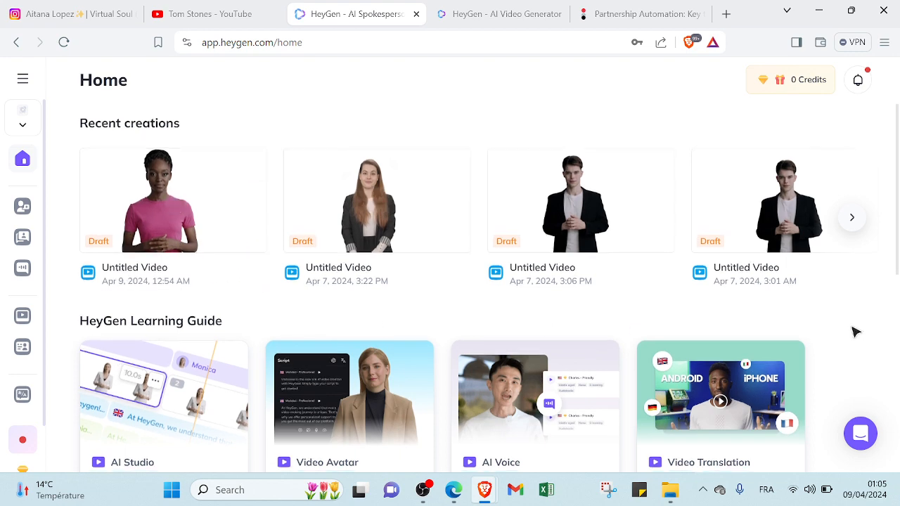
{"action": "scroll", "scroll_direction": "down", "scroll_amount": 3}
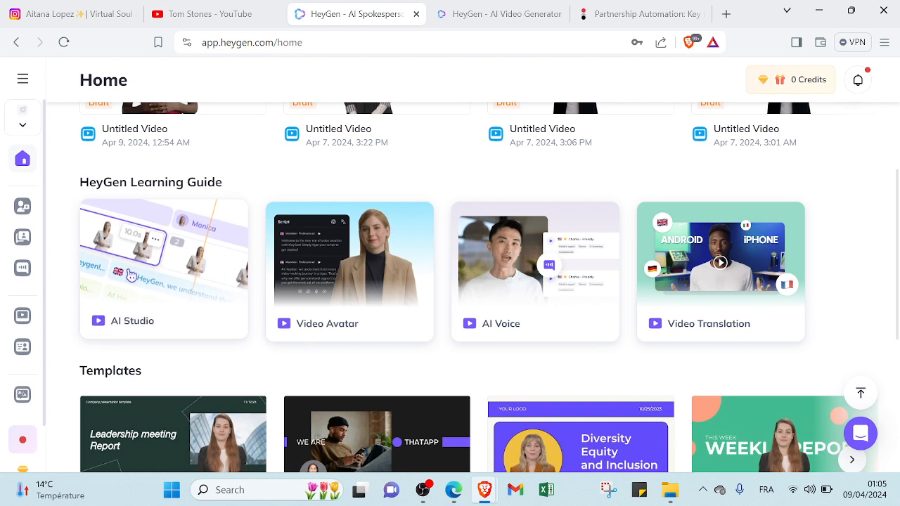
{"action": "mouse_move", "coordinate": [363, 290]}
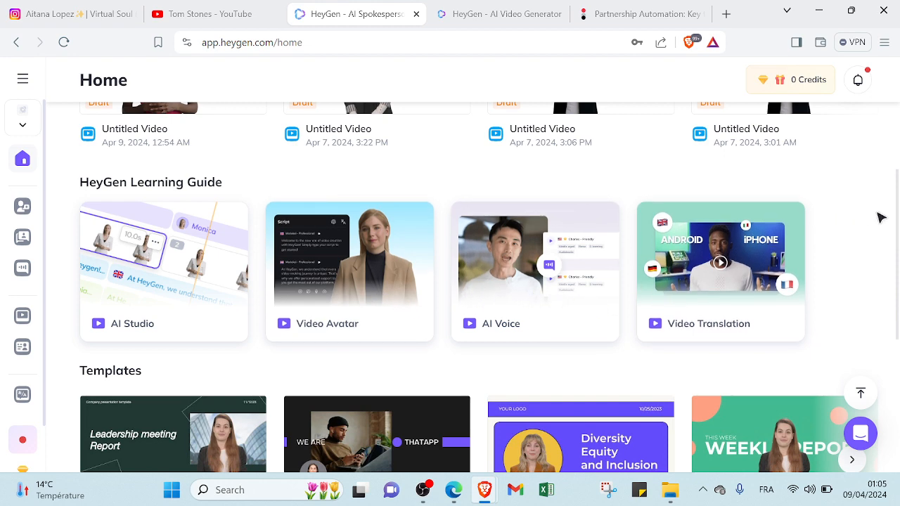
{"action": "scroll", "scroll_direction": "down", "scroll_amount": 3}
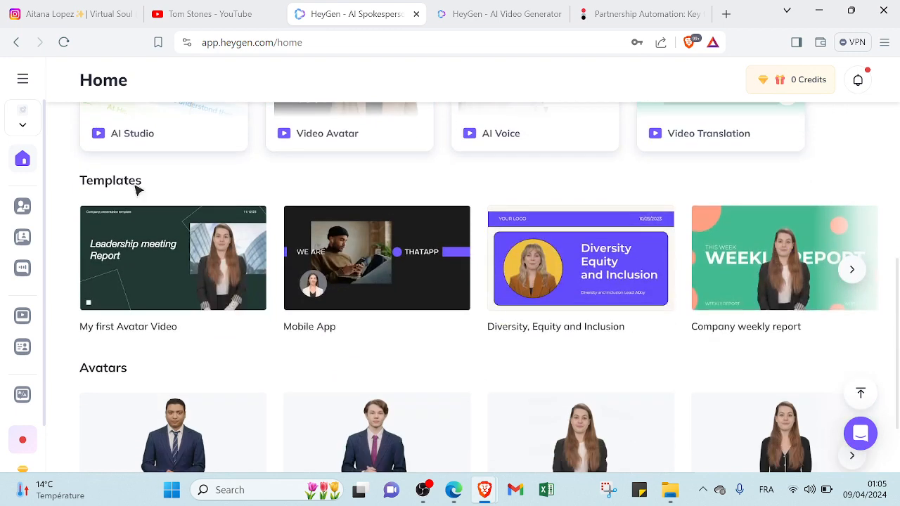
{"action": "mouse_move", "coordinate": [580, 257]}
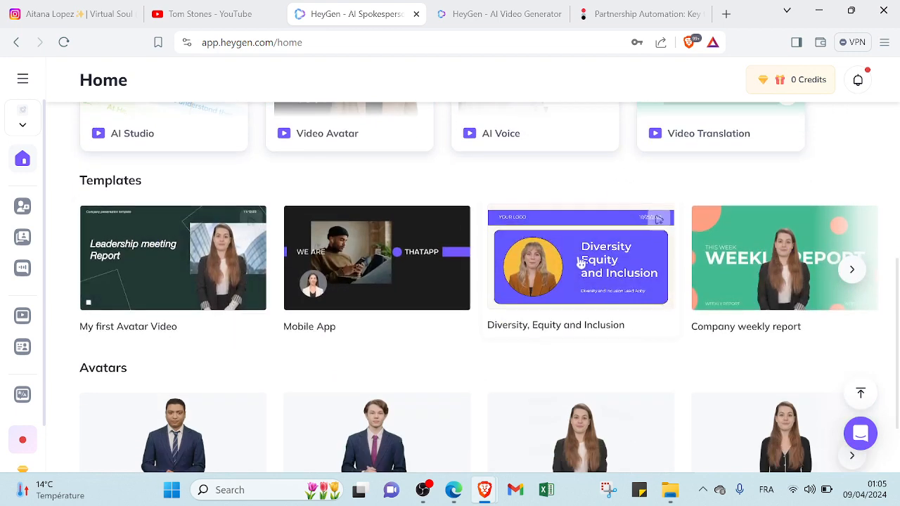
{"action": "left_click", "coordinate": [852, 269]}
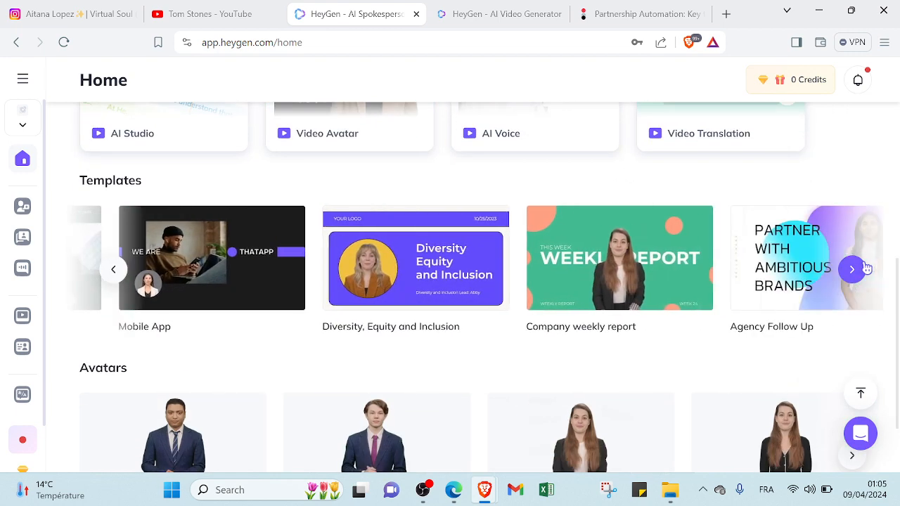
{"action": "left_click", "coordinate": [851, 270]}
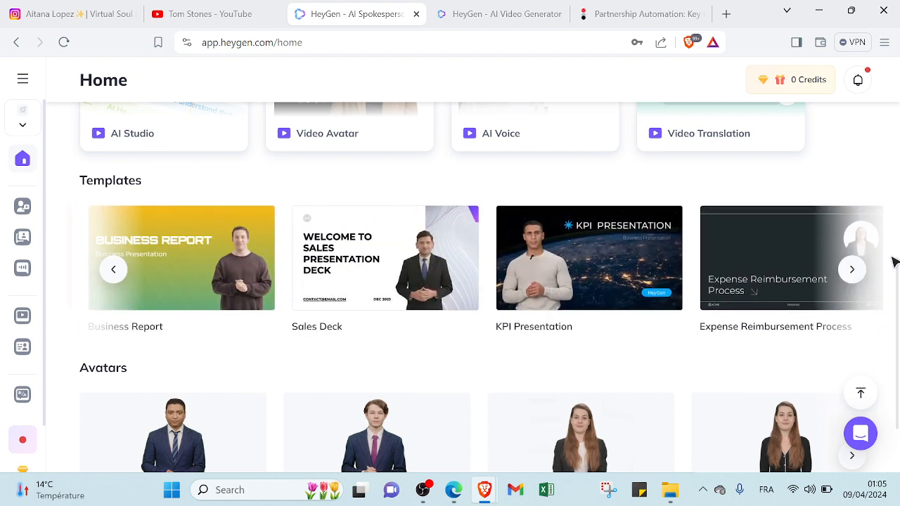
{"action": "scroll", "scroll_direction": "down", "scroll_amount": 3}
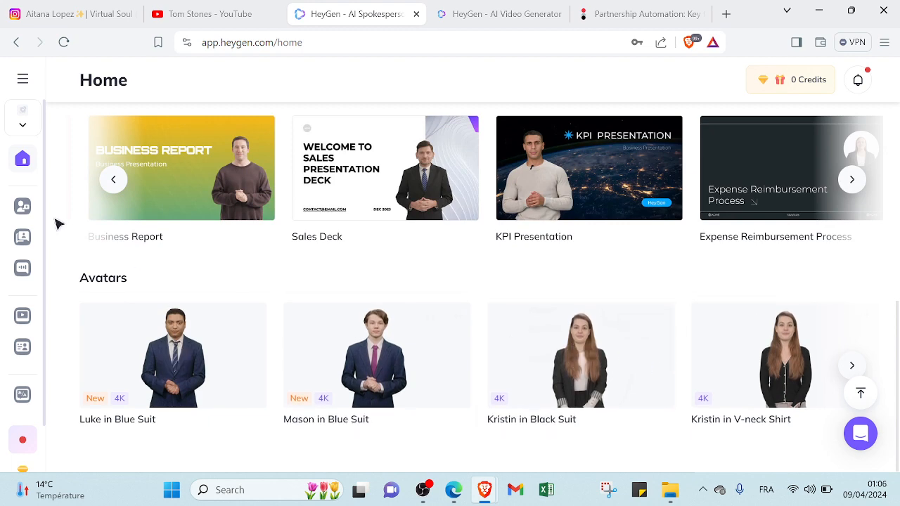
Step: Open the Video Avatar page's Studio Avatar tab and scroll the library to Kayla in Shirt
{"action": "left_click", "coordinate": [23, 207]}
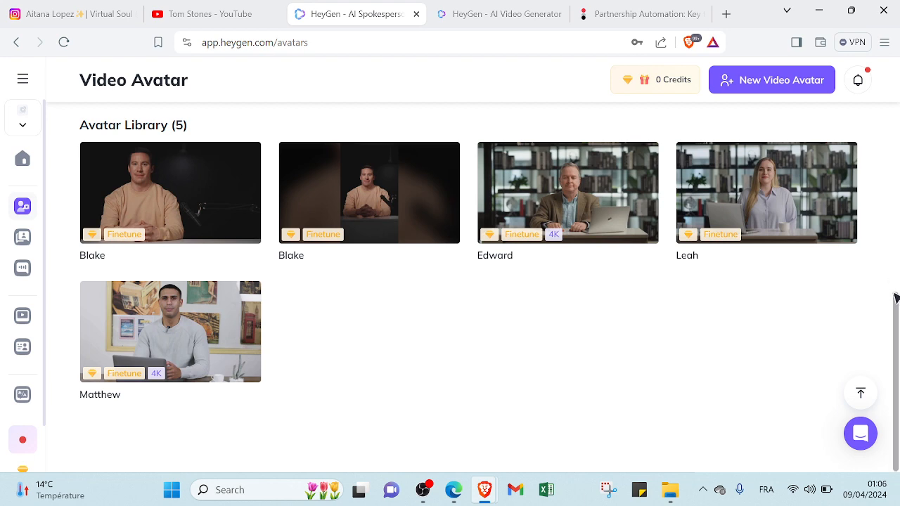
{"action": "scroll", "scroll_direction": "up", "scroll_amount": 3}
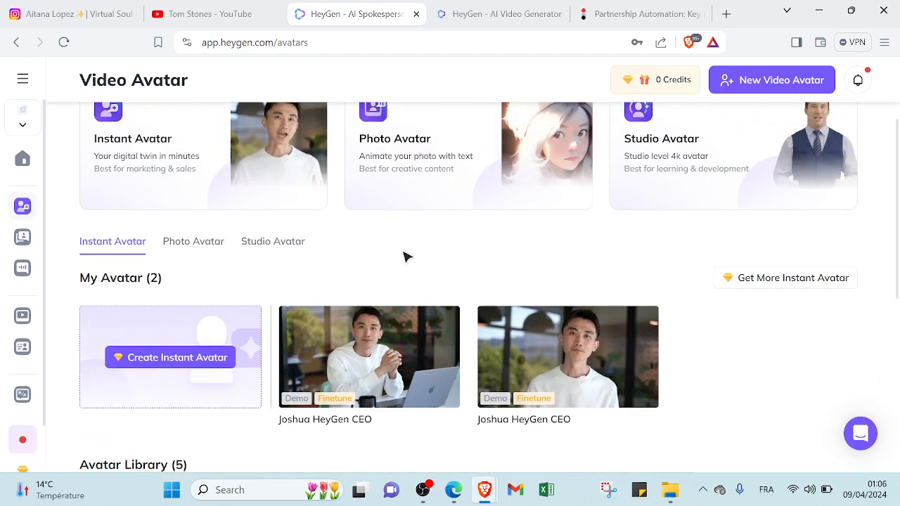
{"action": "mouse_move", "coordinate": [291, 254]}
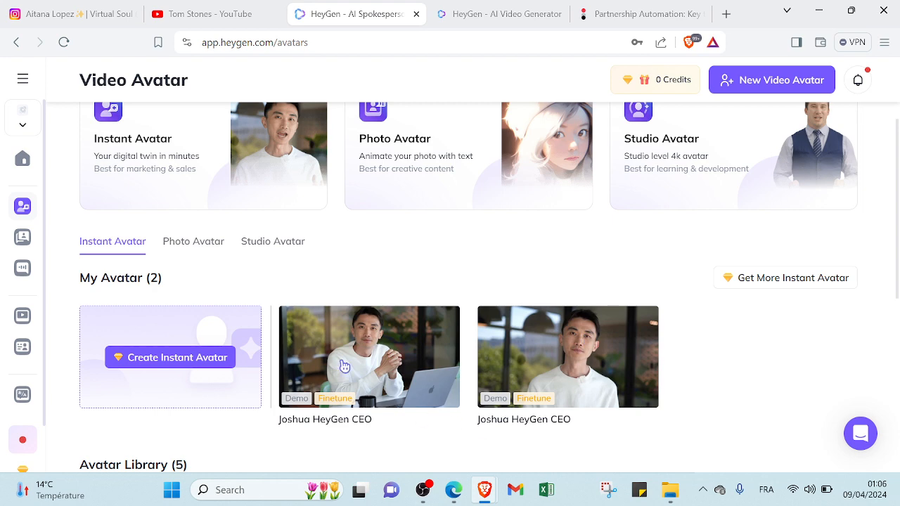
{"action": "left_click", "coordinate": [273, 241]}
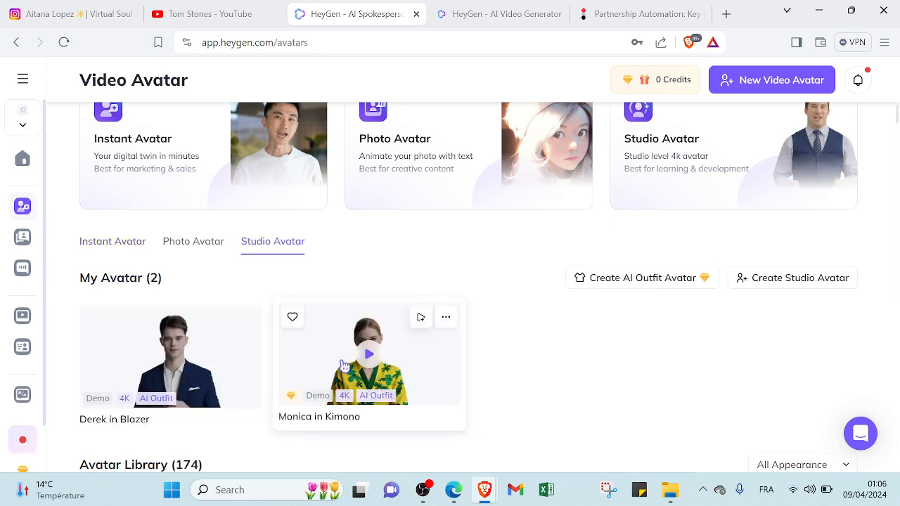
{"action": "scroll", "scroll_direction": "down", "scroll_amount": 3}
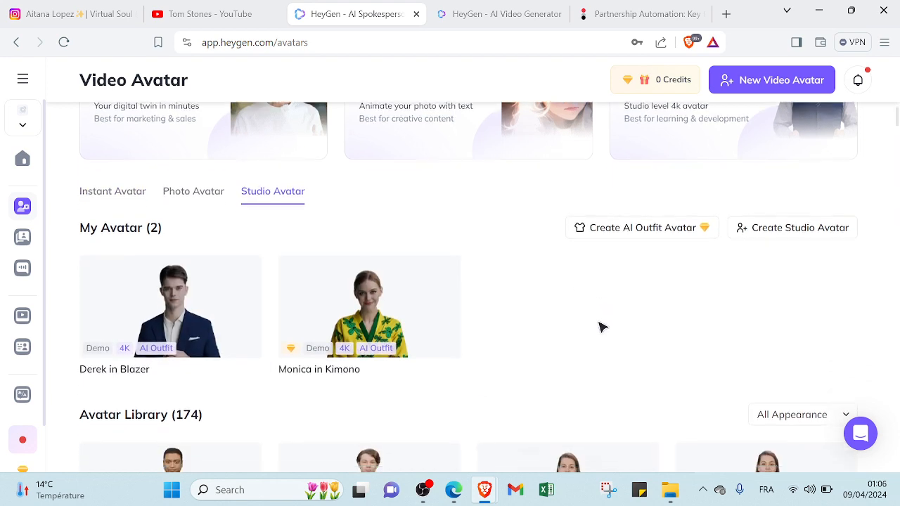
{"action": "scroll", "scroll_direction": "down", "scroll_amount": 3}
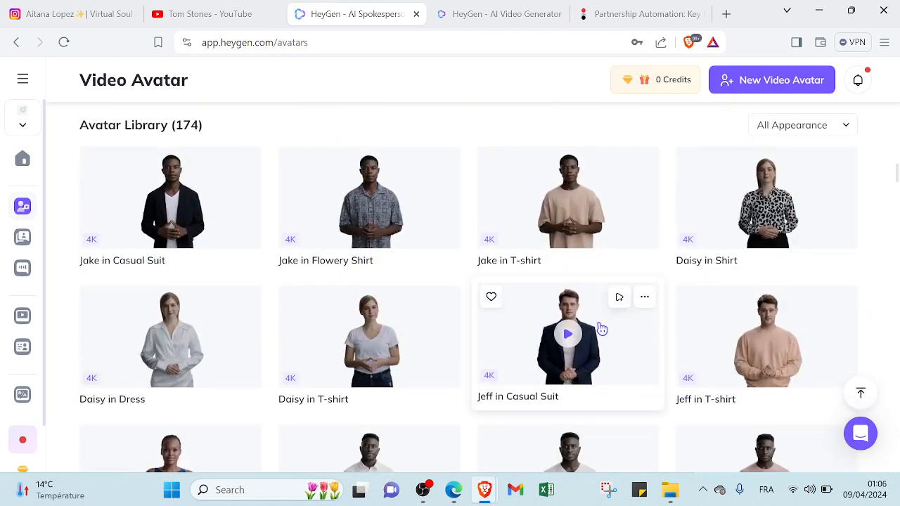
{"action": "scroll", "scroll_direction": "down", "scroll_amount": 3}
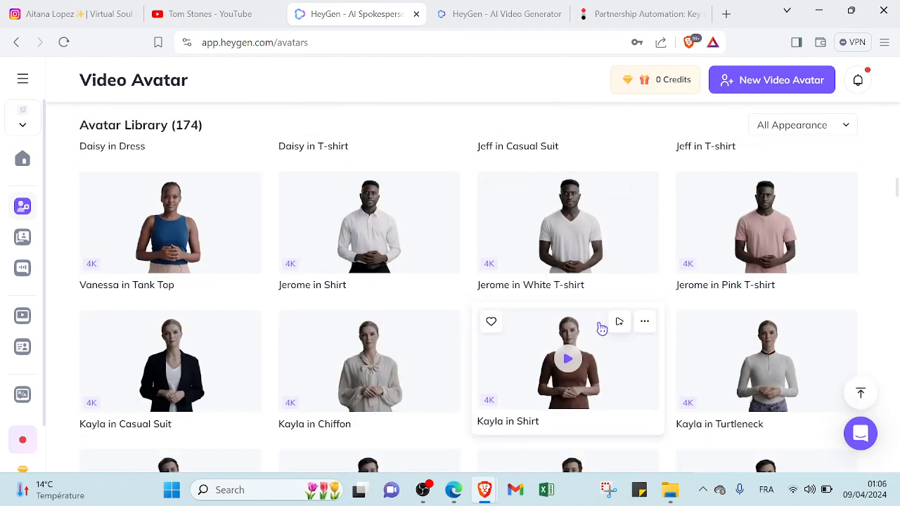
{"action": "left_click", "coordinate": [645, 321]}
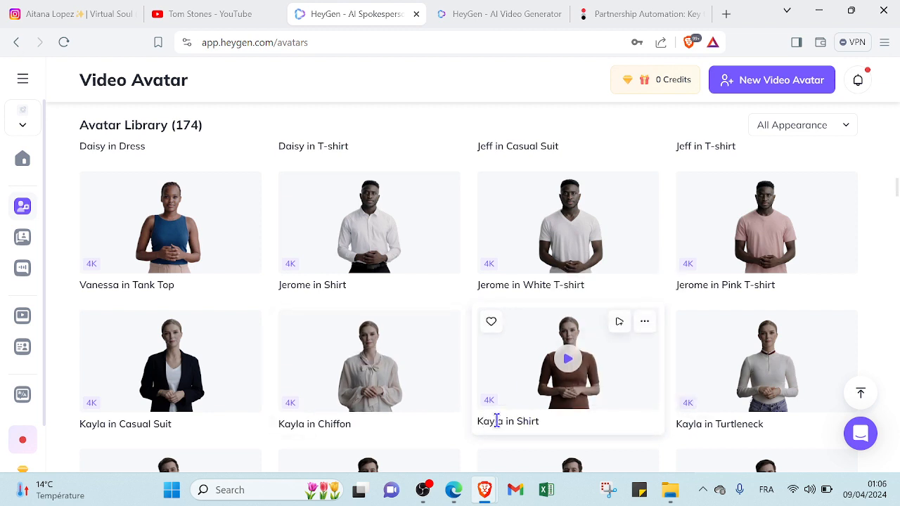
Step: Create a Landscape video from Kayla in Shirt's options menu
{"action": "left_click", "coordinate": [644, 321]}
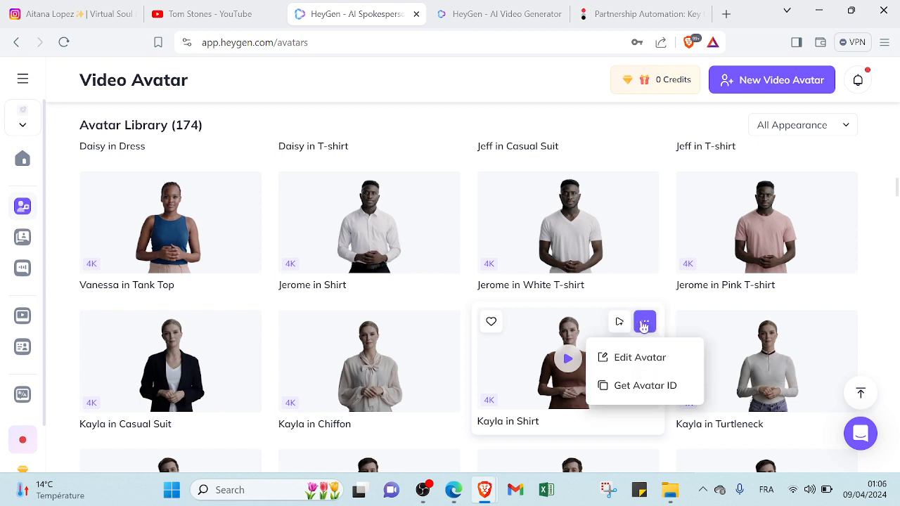
{"action": "mouse_move", "coordinate": [673, 388]}
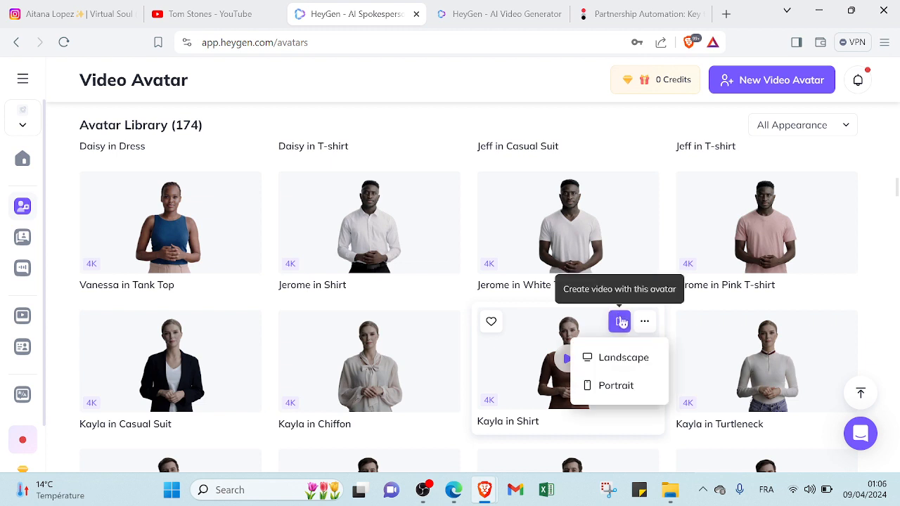
{"action": "mouse_move", "coordinate": [619, 357]}
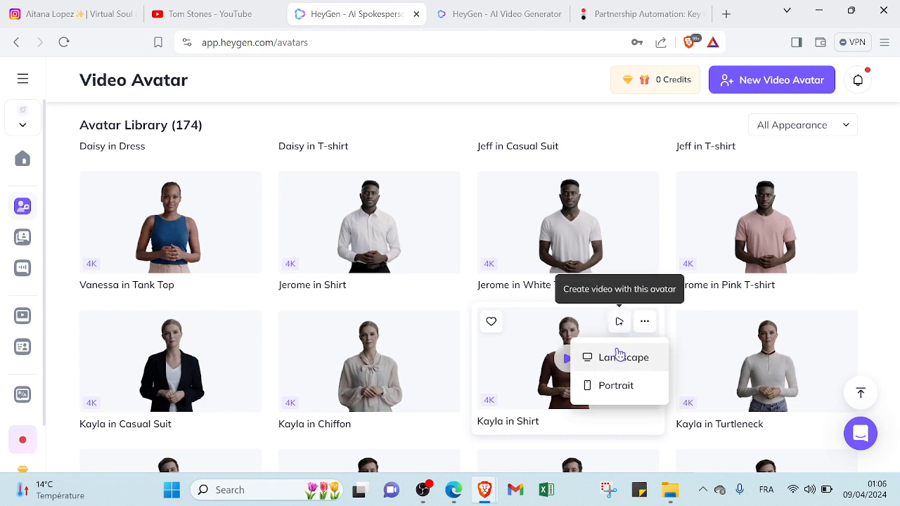
{"action": "mouse_move", "coordinate": [623, 360]}
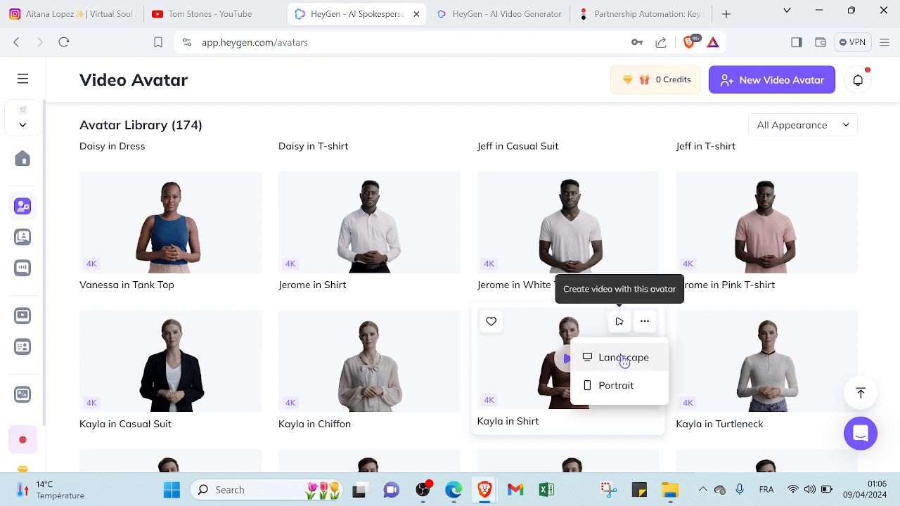
{"action": "mouse_move", "coordinate": [576, 359]}
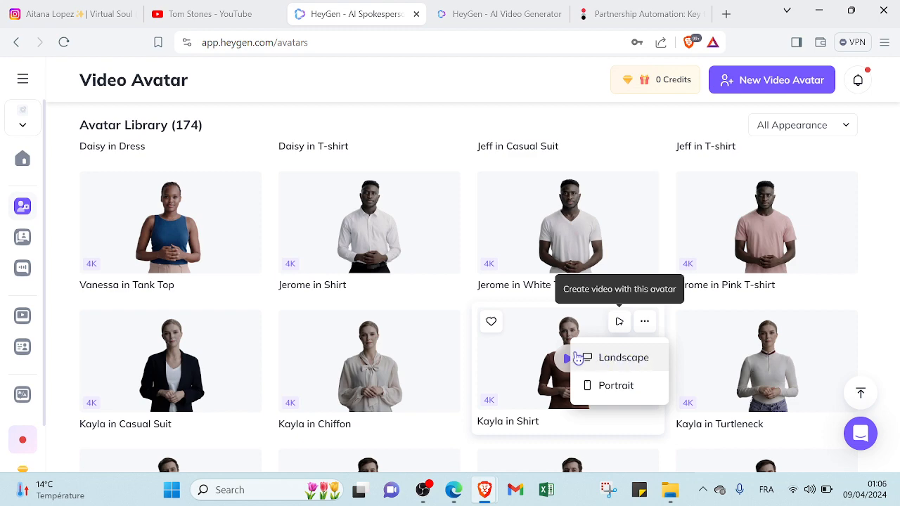
{"action": "left_click", "coordinate": [623, 357]}
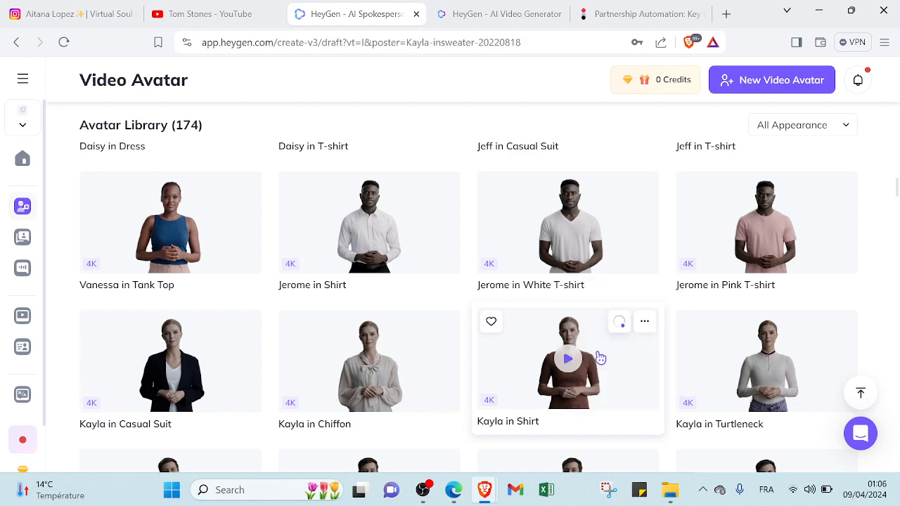
Step: Drag Kayla to the canvas centre and check that enter/leave animations are None
{"action": "left_click", "coordinate": [567, 359]}
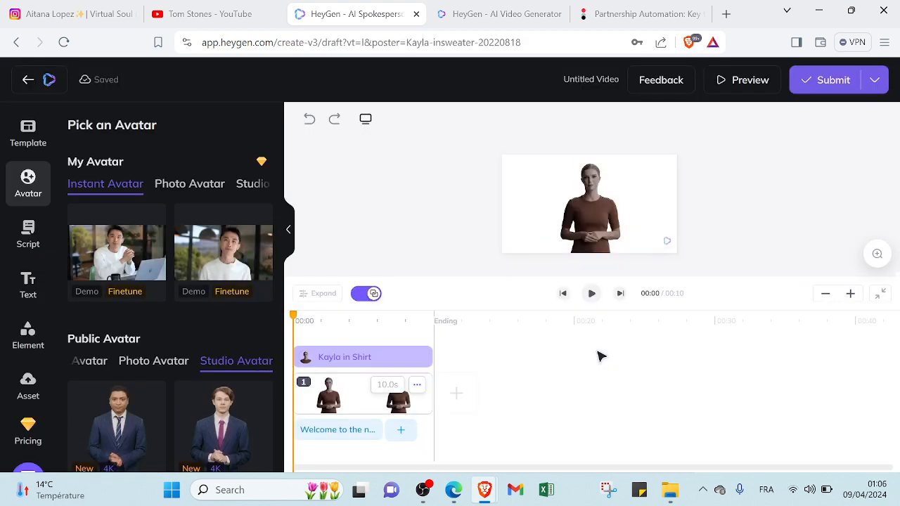
{"action": "mouse_move", "coordinate": [661, 349]}
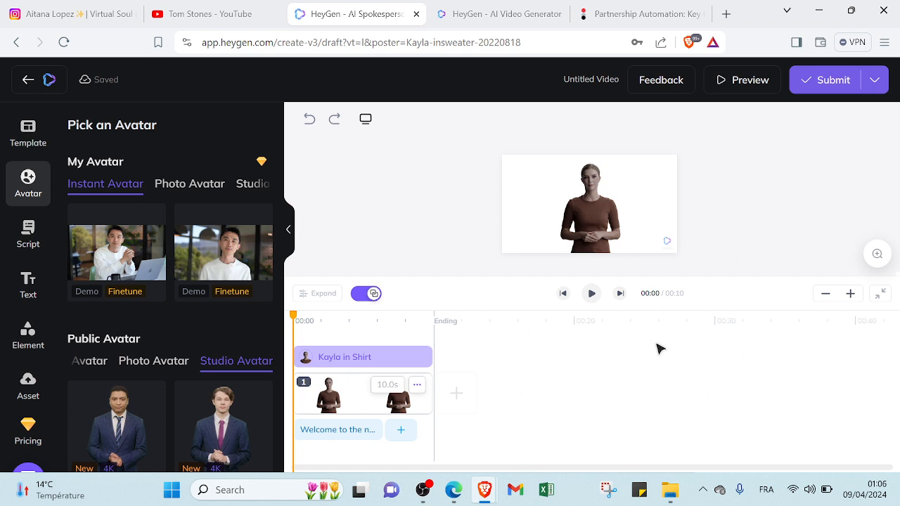
{"action": "mouse_move", "coordinate": [223, 252]}
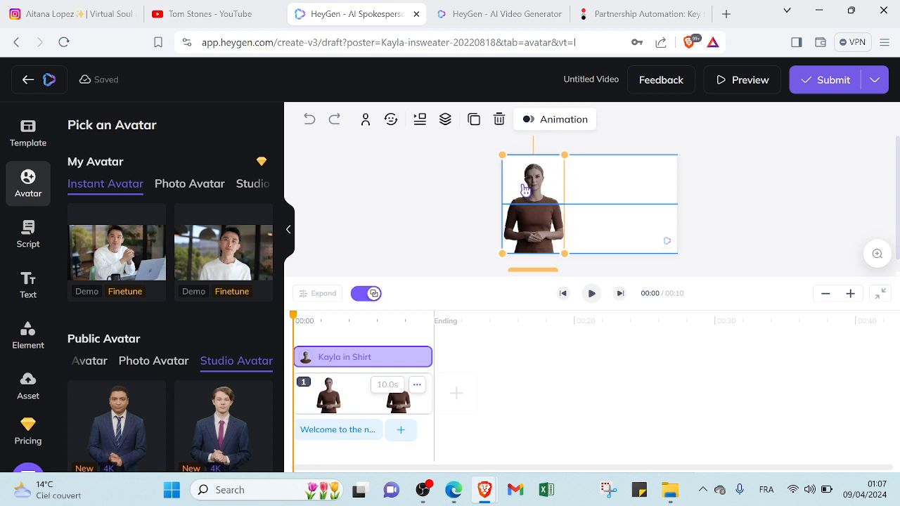
{"action": "left_click_drag", "start_coordinate": [533, 204], "coordinate": [589, 204]}
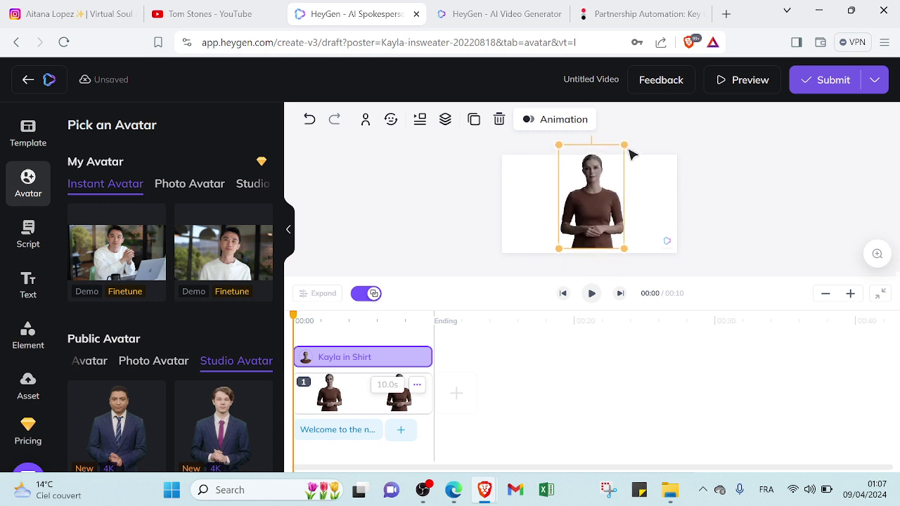
{"action": "left_click", "coordinate": [555, 119]}
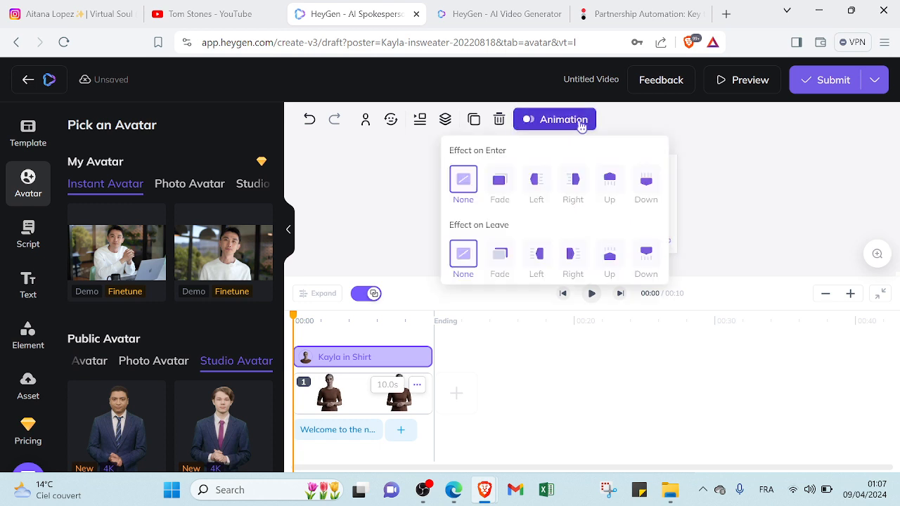
{"action": "mouse_move", "coordinate": [538, 163]}
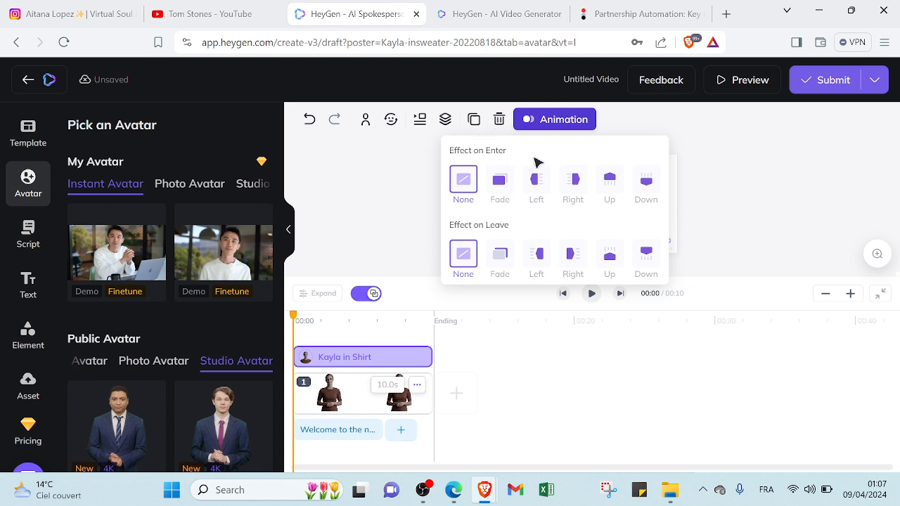
{"action": "mouse_move", "coordinate": [505, 227]}
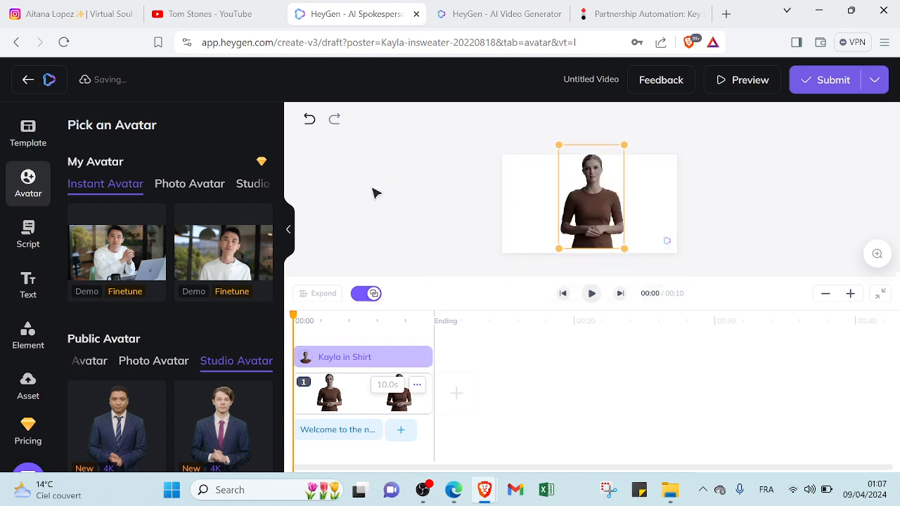
Step: Delete the welcome text, add a second script block, and set the pause to 3.5 seconds
{"action": "left_click", "coordinate": [28, 235]}
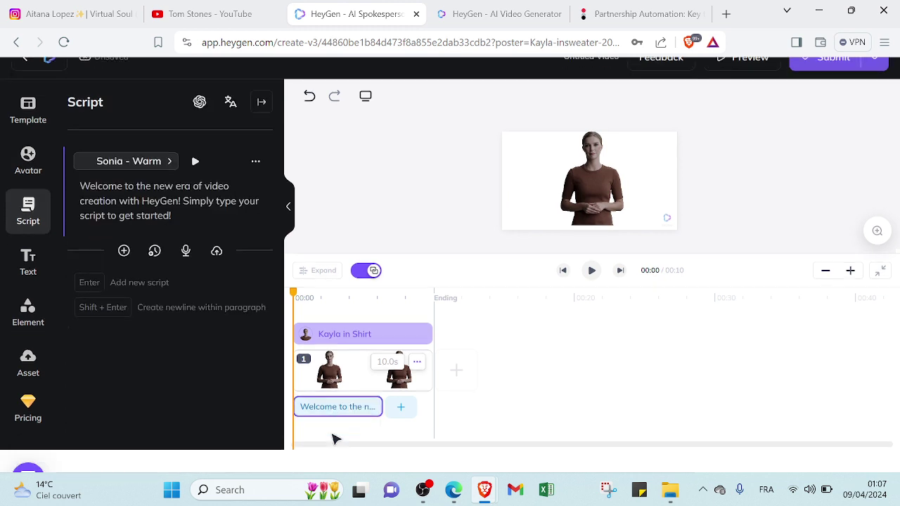
{"action": "left_click", "coordinate": [169, 200]}
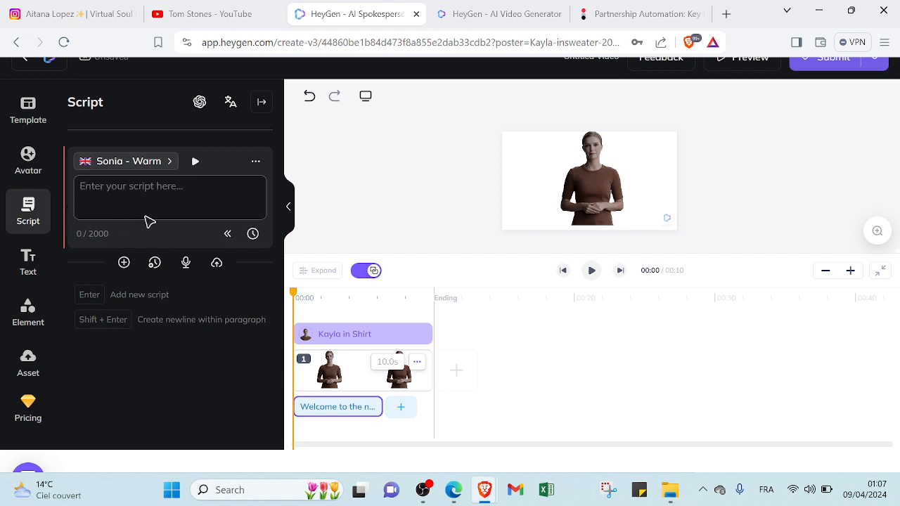
{"action": "mouse_move", "coordinate": [124, 262]}
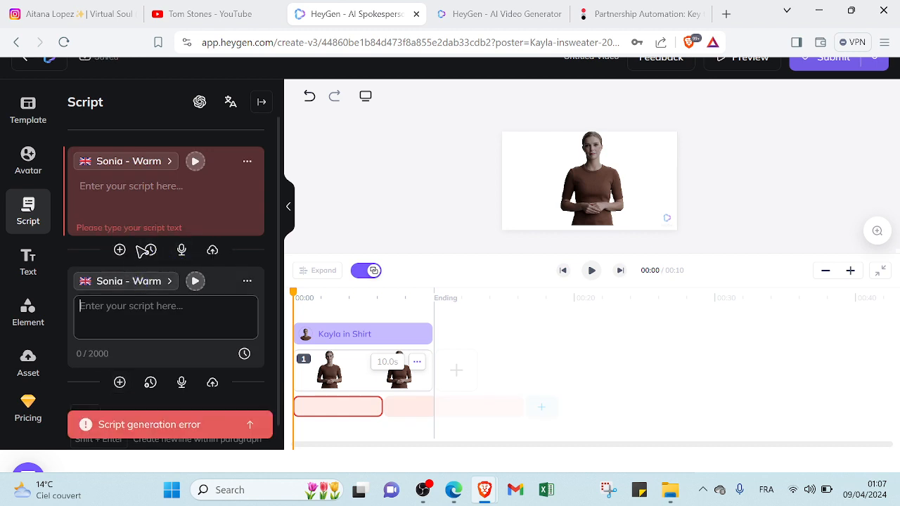
{"action": "mouse_move", "coordinate": [149, 250]}
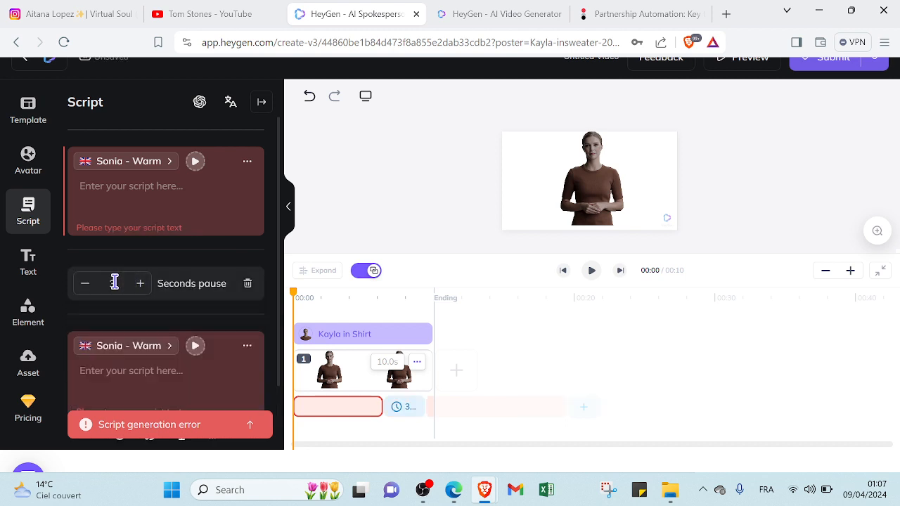
{"action": "left_click", "coordinate": [85, 284]}
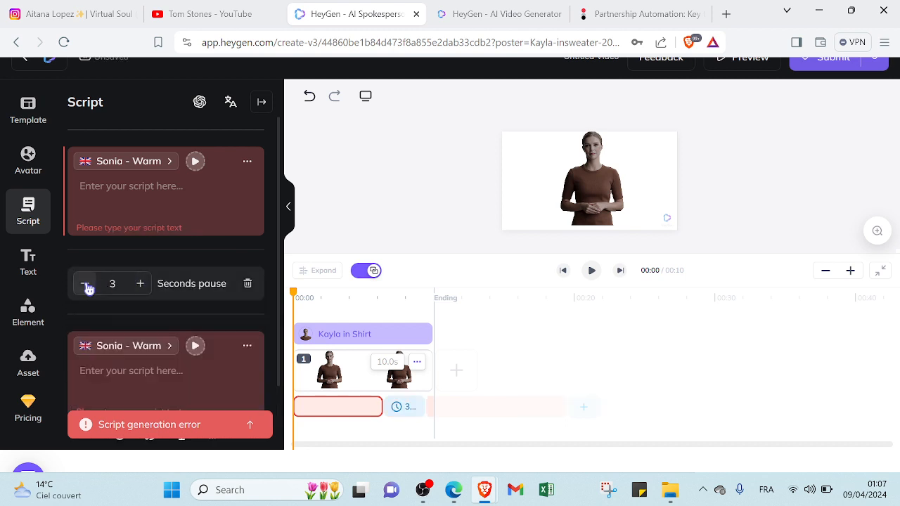
{"action": "left_click", "coordinate": [85, 283]}
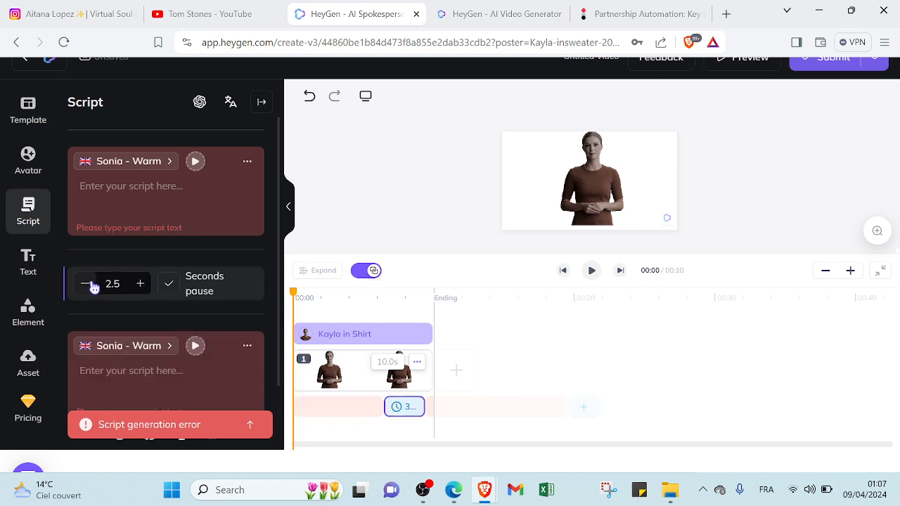
{"action": "left_click", "coordinate": [140, 283]}
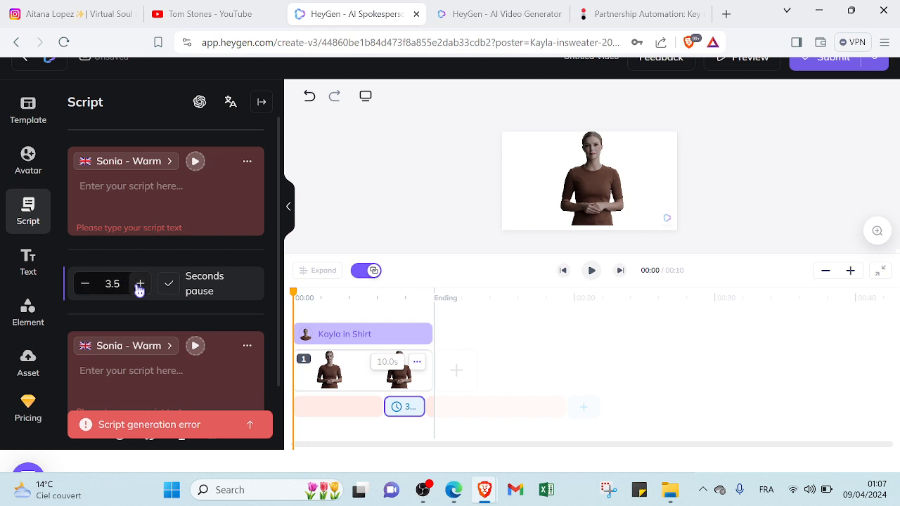
{"action": "mouse_move", "coordinate": [183, 265]}
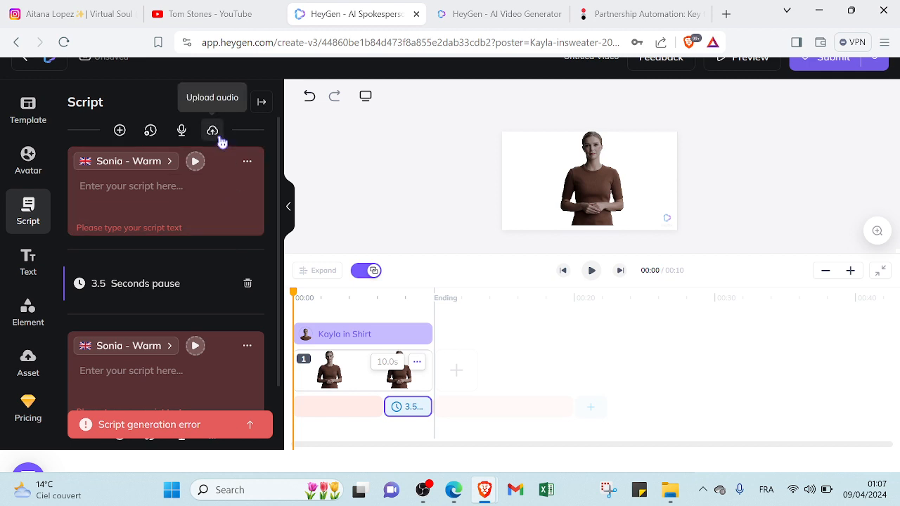
{"action": "mouse_move", "coordinate": [200, 102]}
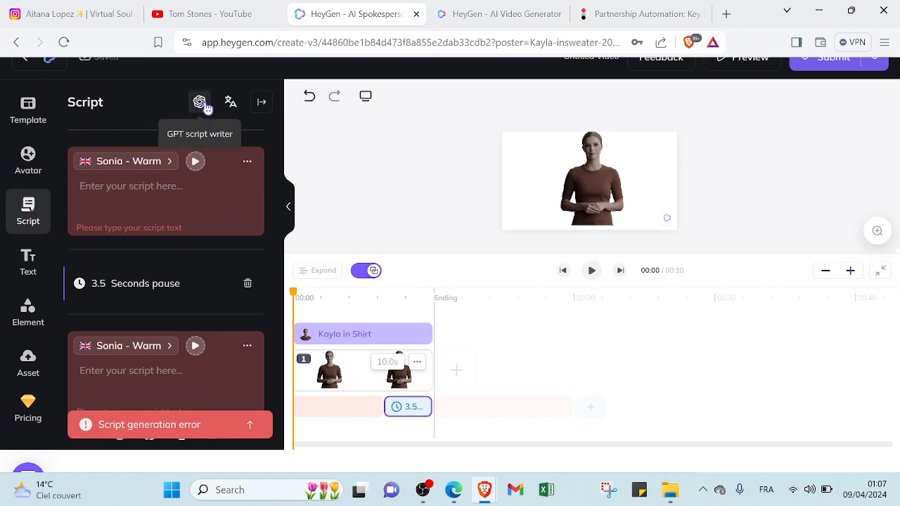
{"action": "left_click", "coordinate": [199, 102]}
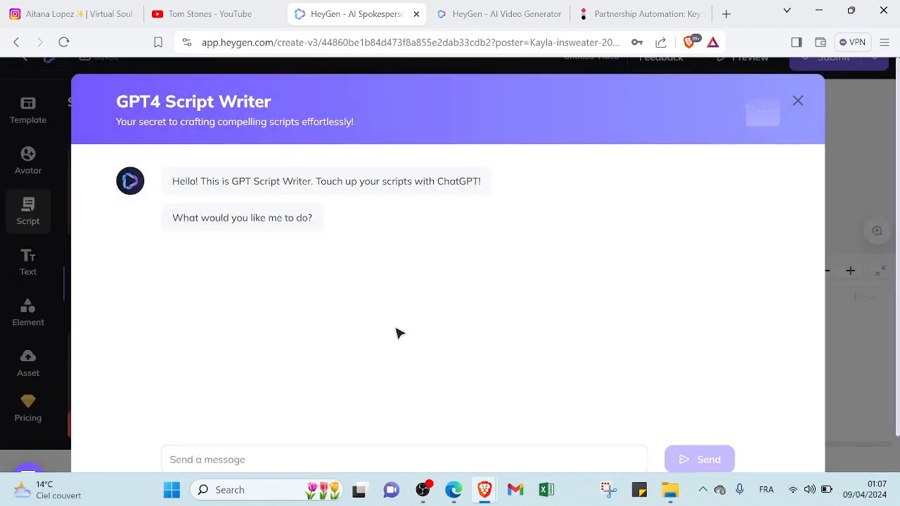
{"action": "left_click", "coordinate": [404, 459]}
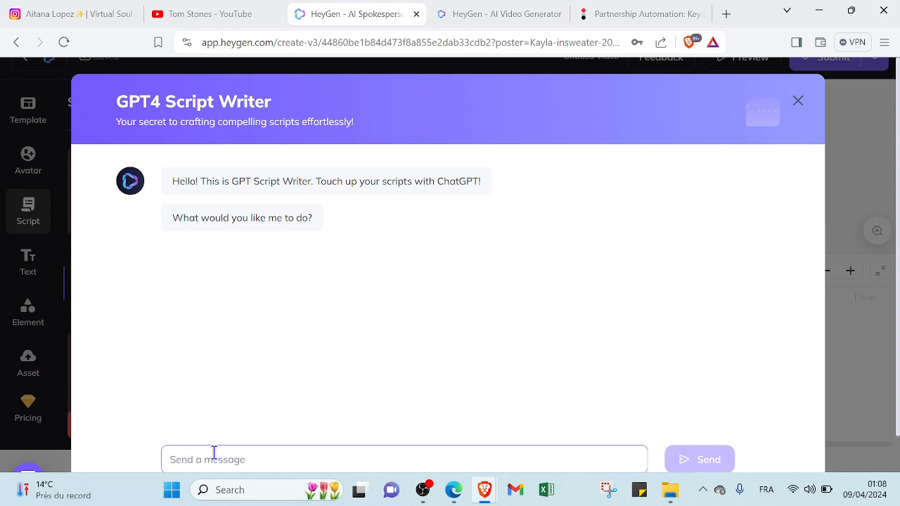
{"action": "mouse_move", "coordinate": [759, 197]}
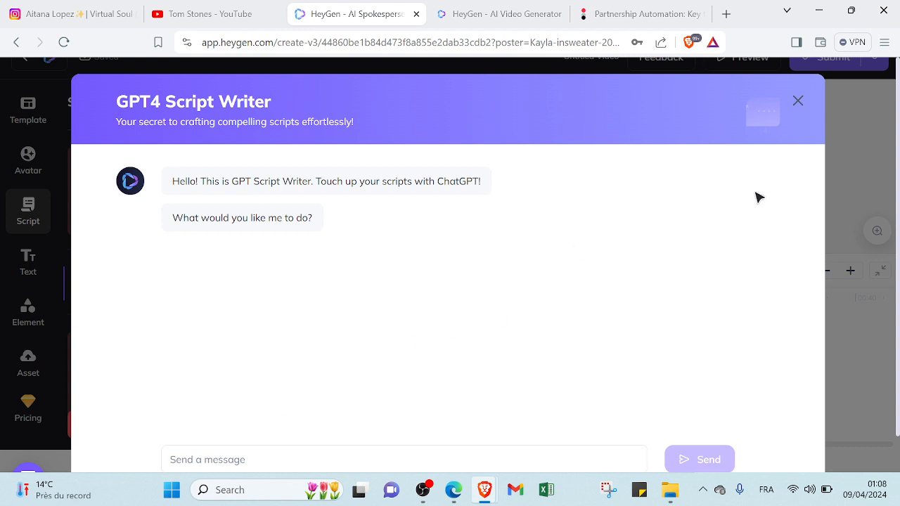
{"action": "left_click", "coordinate": [798, 101]}
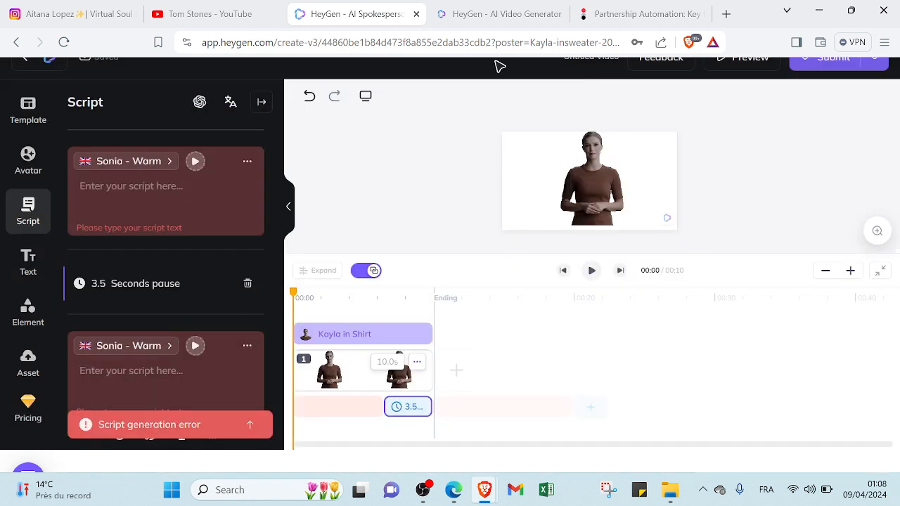
{"action": "mouse_move", "coordinate": [231, 102]}
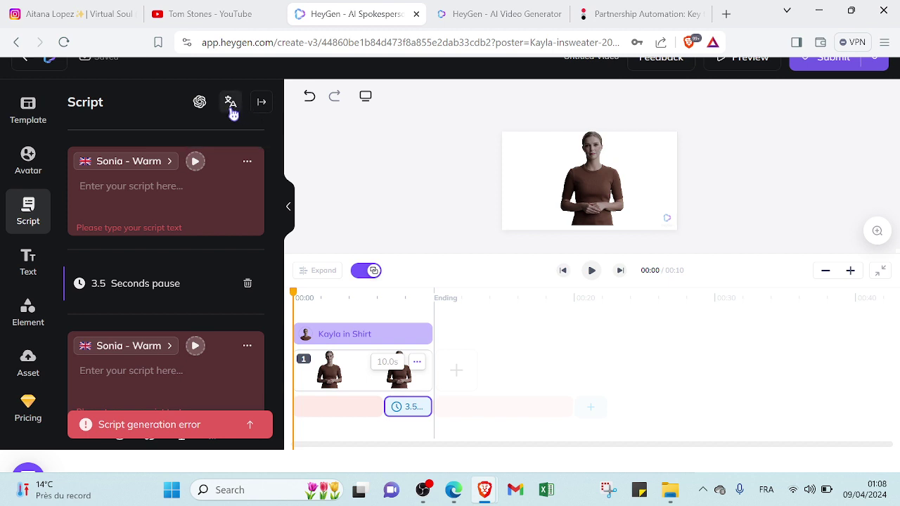
{"action": "mouse_move", "coordinate": [231, 102]}
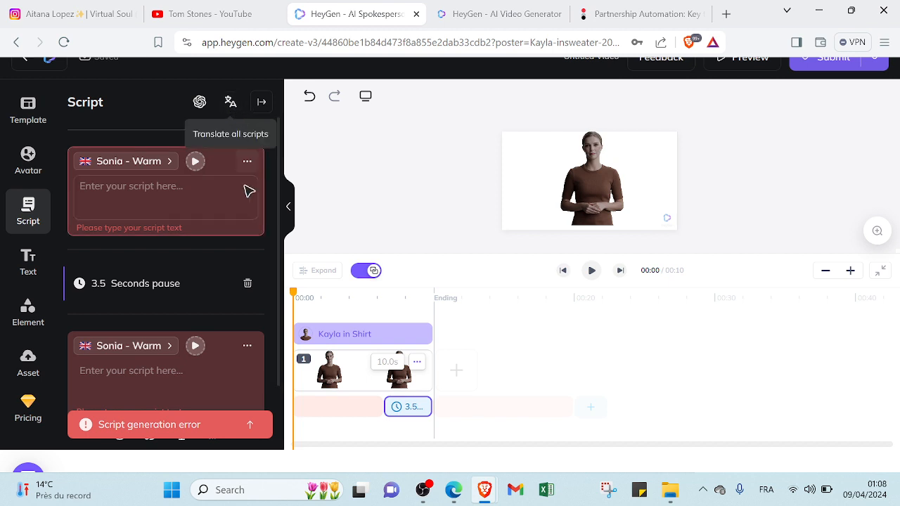
{"action": "mouse_move", "coordinate": [129, 161]}
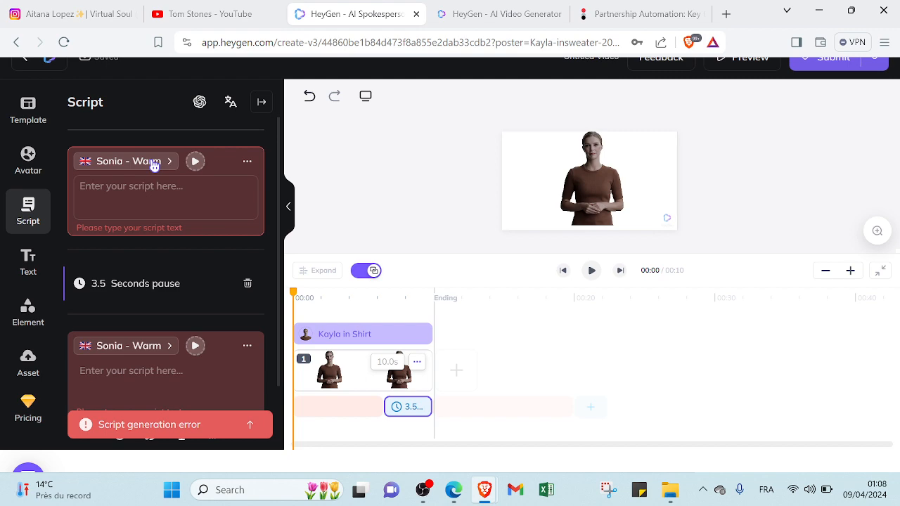
{"action": "left_click", "coordinate": [125, 161]}
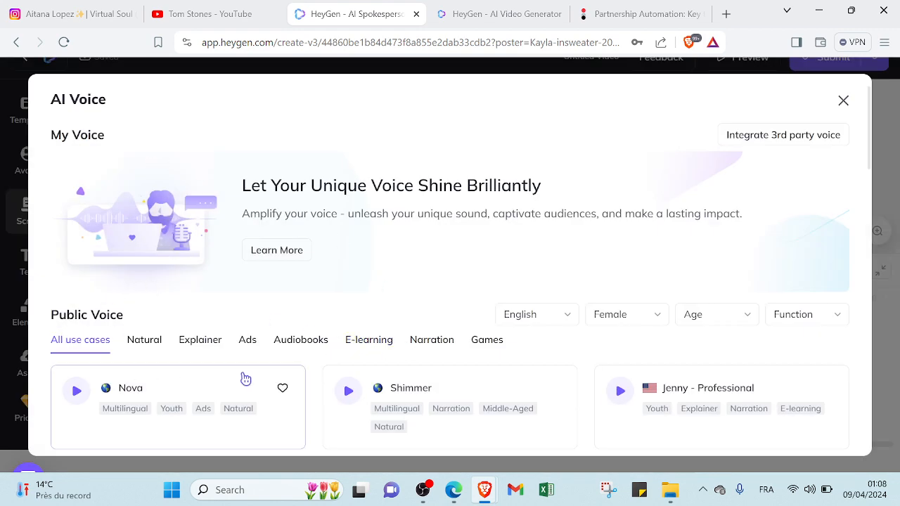
{"action": "mouse_move", "coordinate": [184, 324]}
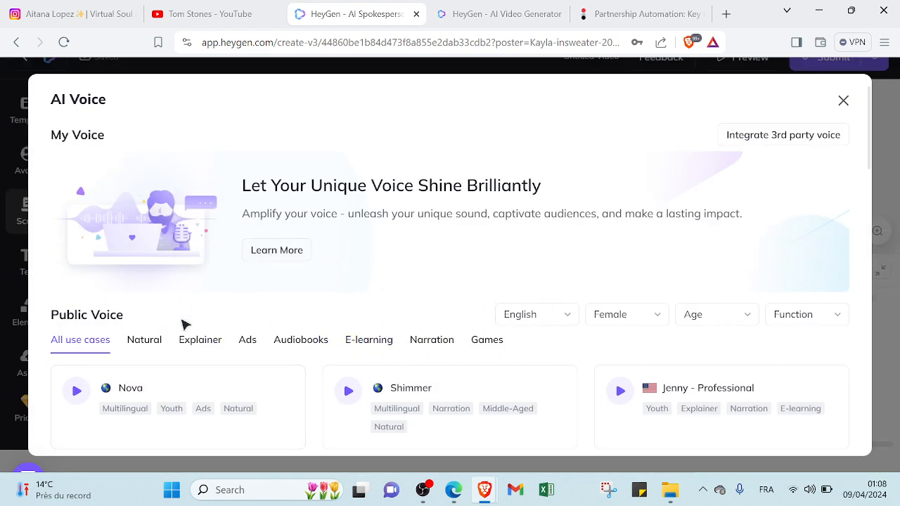
{"action": "mouse_move", "coordinate": [176, 312]}
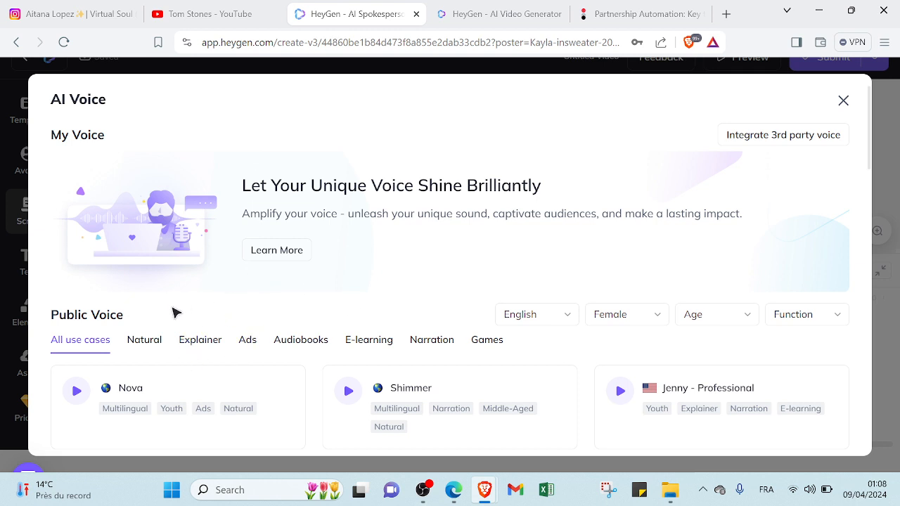
{"action": "mouse_move", "coordinate": [201, 339]}
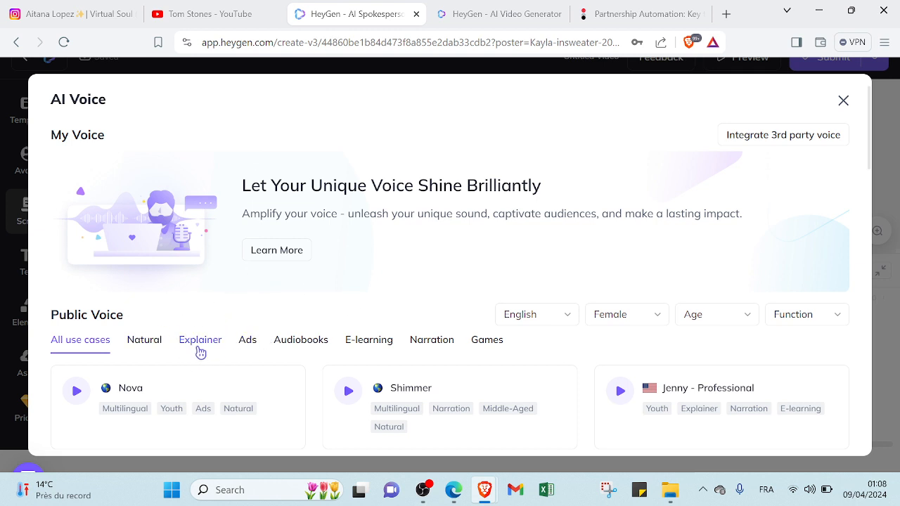
{"action": "mouse_move", "coordinate": [318, 351]}
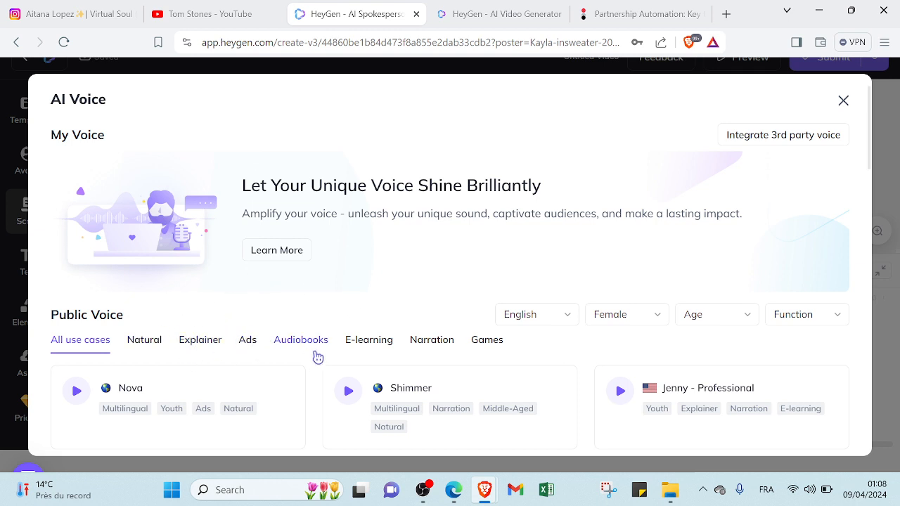
{"action": "mouse_move", "coordinate": [460, 352]}
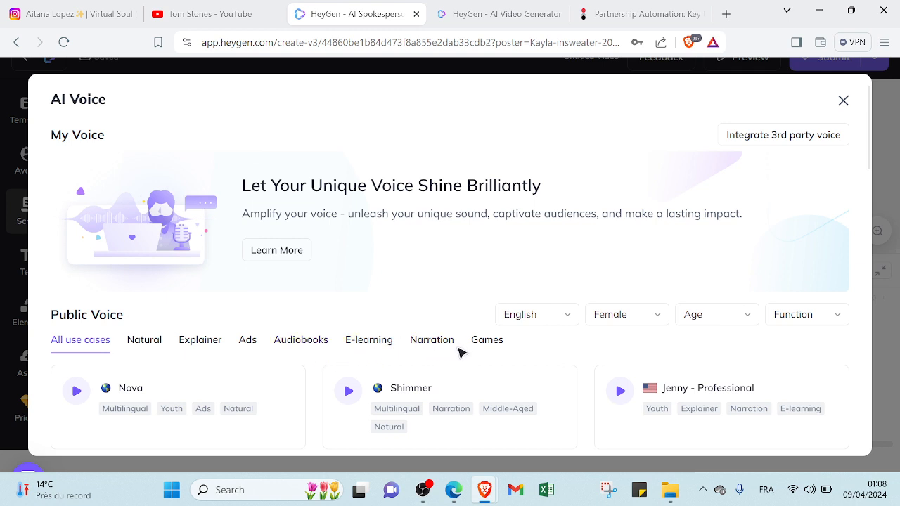
{"action": "left_click", "coordinate": [535, 315]}
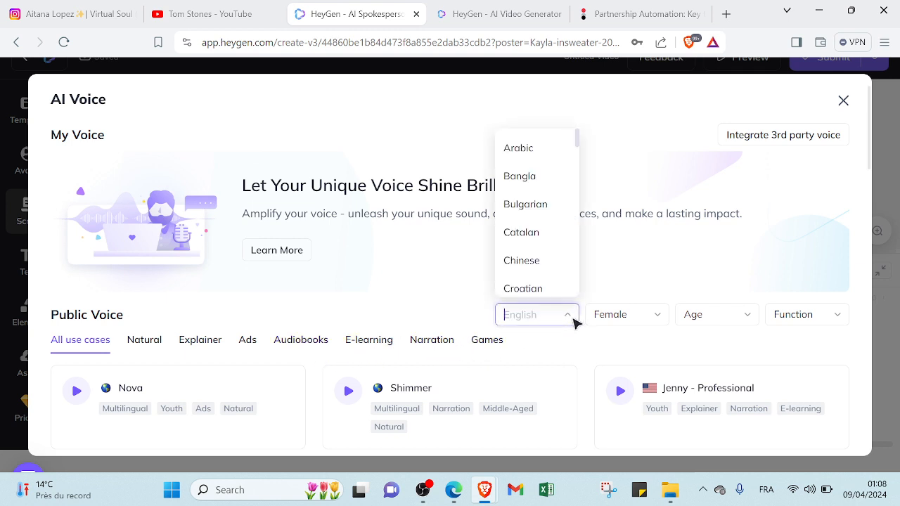
{"action": "mouse_move", "coordinate": [585, 149]}
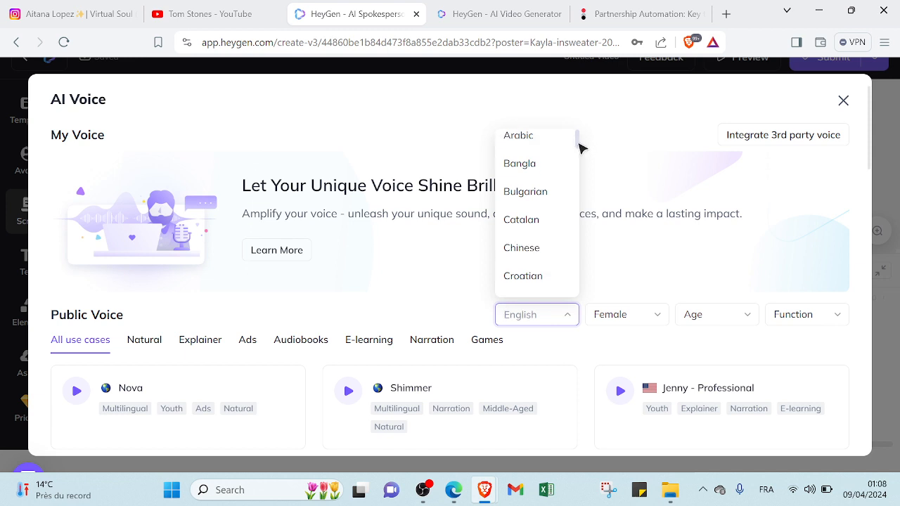
{"action": "scroll", "scroll_direction": "down", "scroll_amount": 3}
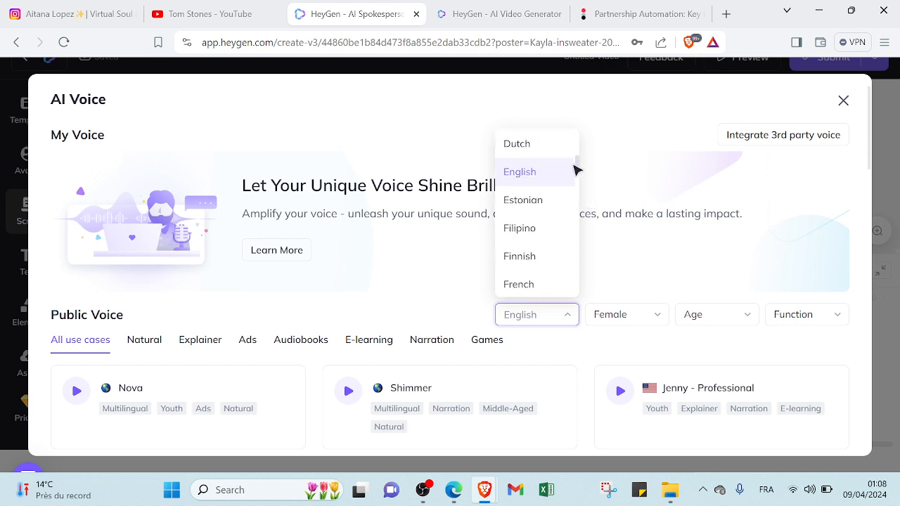
{"action": "scroll", "scroll_direction": "up", "scroll_amount": 3}
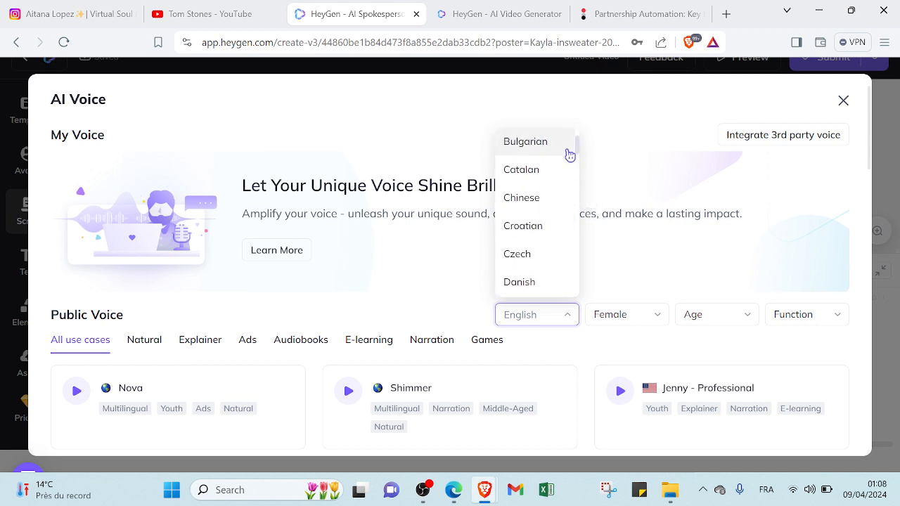
{"action": "left_click", "coordinate": [626, 314]}
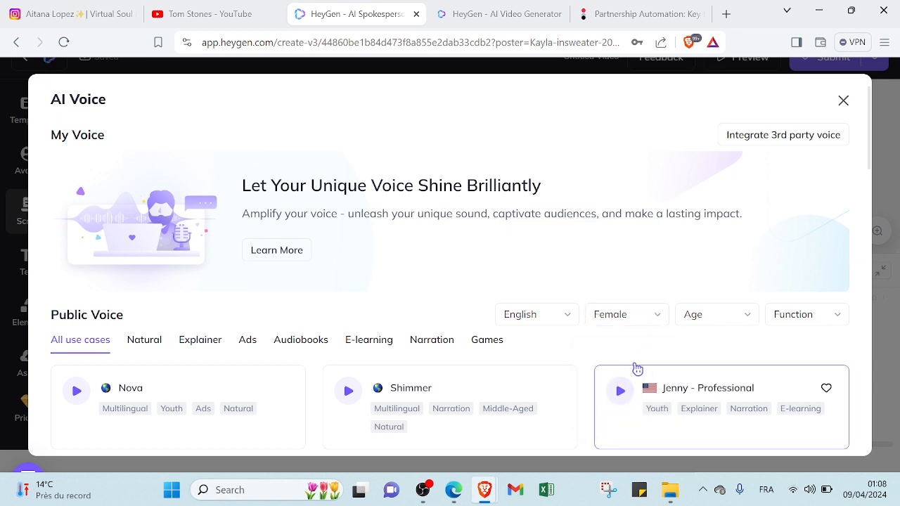
Step: Review the voice Age options, then show the Function filter checkboxes
{"action": "left_click", "coordinate": [716, 314]}
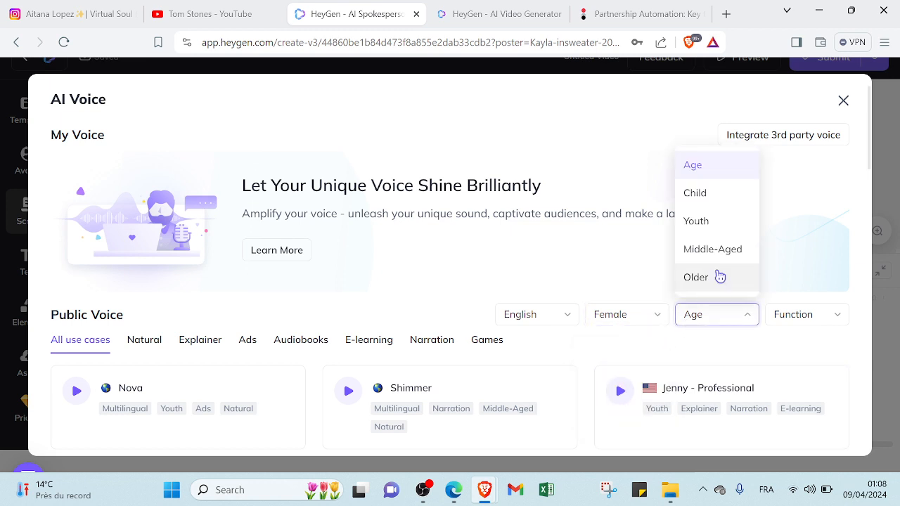
{"action": "mouse_move", "coordinate": [751, 197]}
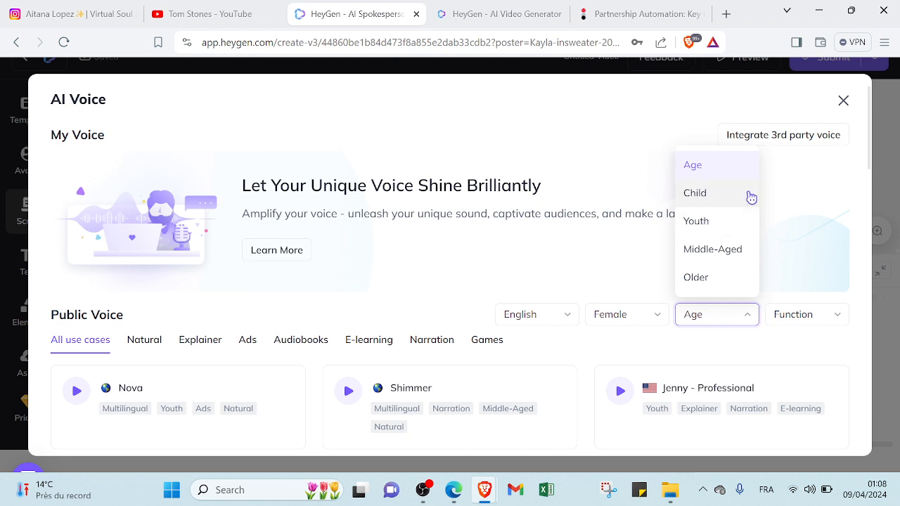
{"action": "mouse_move", "coordinate": [782, 278]}
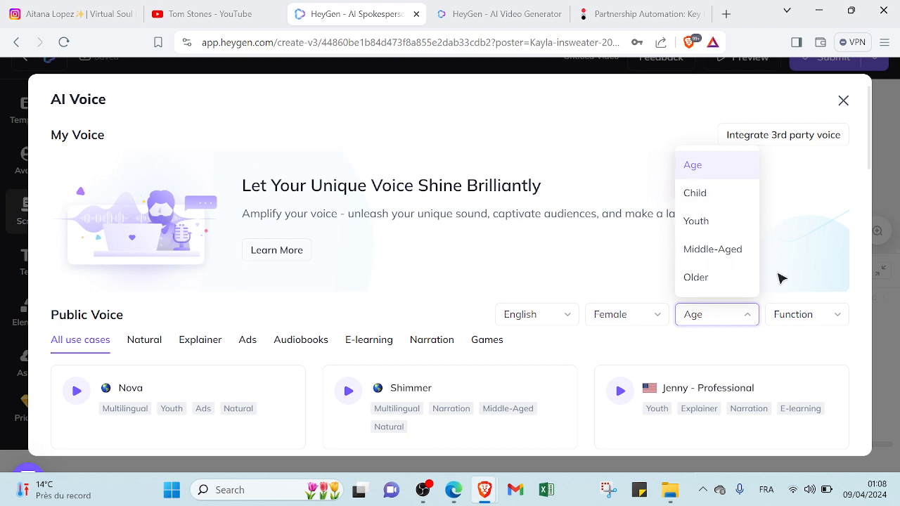
{"action": "mouse_move", "coordinate": [807, 314]}
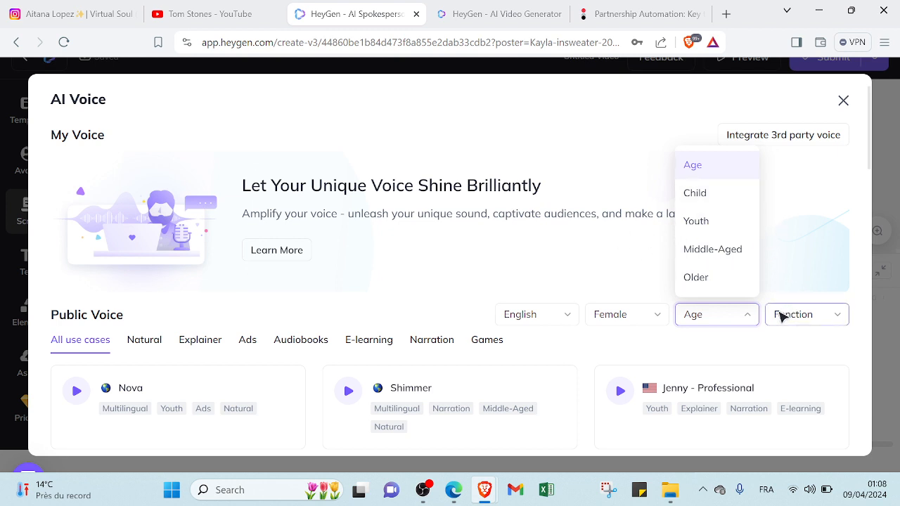
{"action": "left_click", "coordinate": [807, 315]}
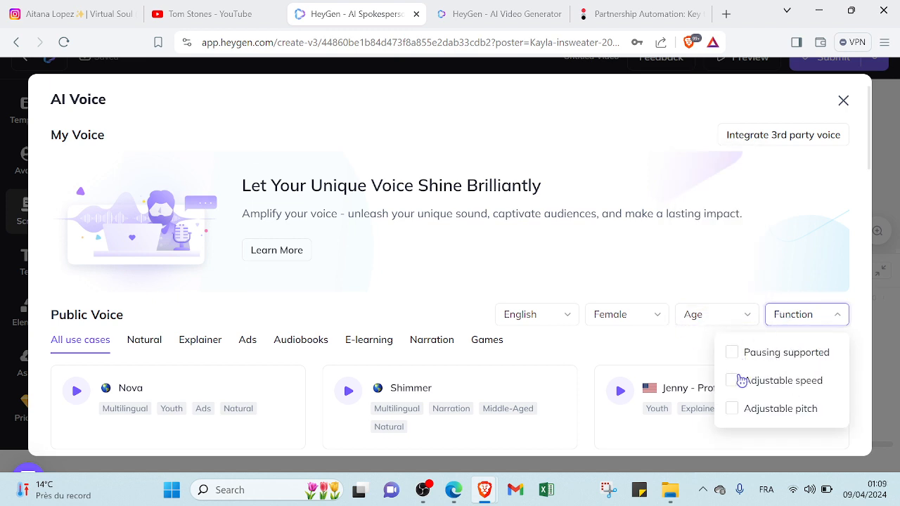
{"action": "mouse_move", "coordinate": [816, 156]}
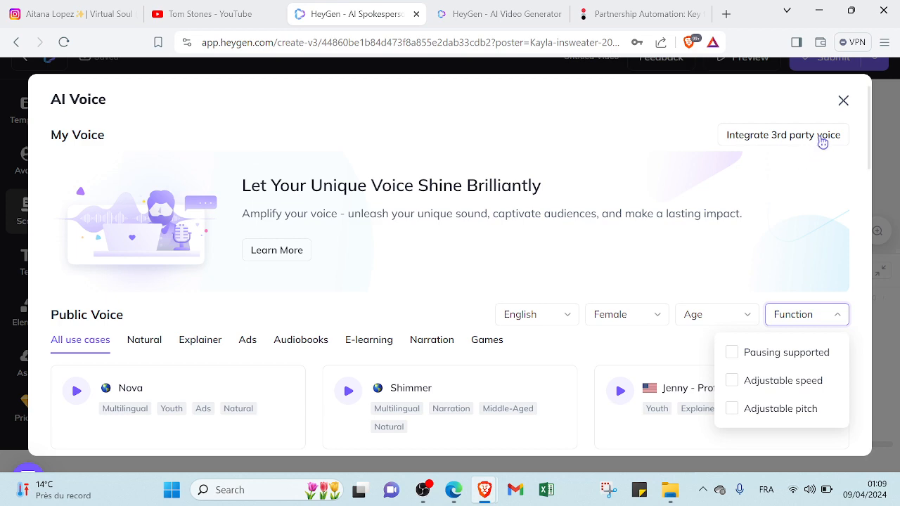
Step: Close the AI Voice dialog and switch to the impact.com Partnership Automation tab
{"action": "left_click", "coordinate": [843, 100]}
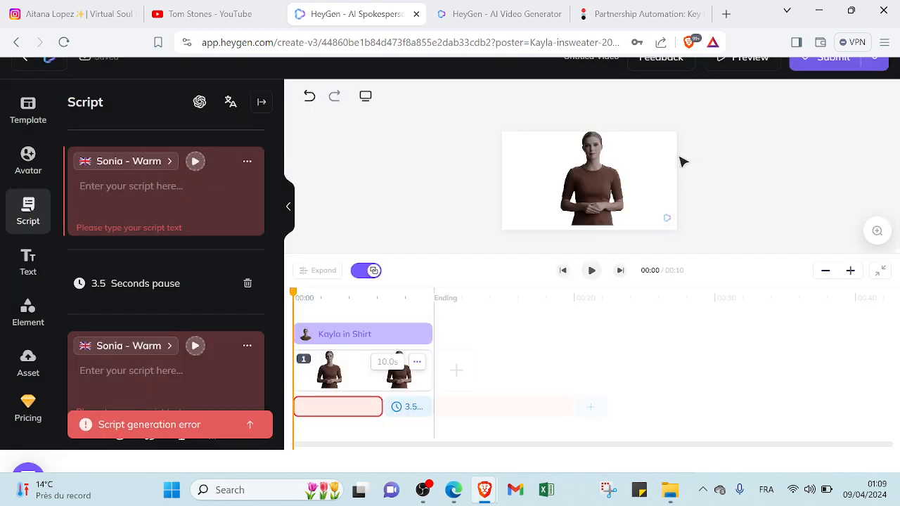
{"action": "mouse_move", "coordinate": [637, 150]}
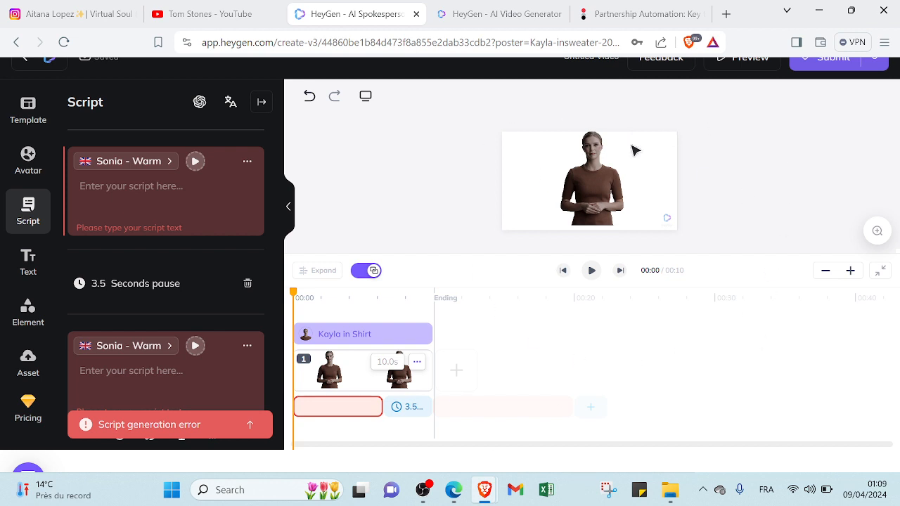
{"action": "mouse_move", "coordinate": [517, 266]}
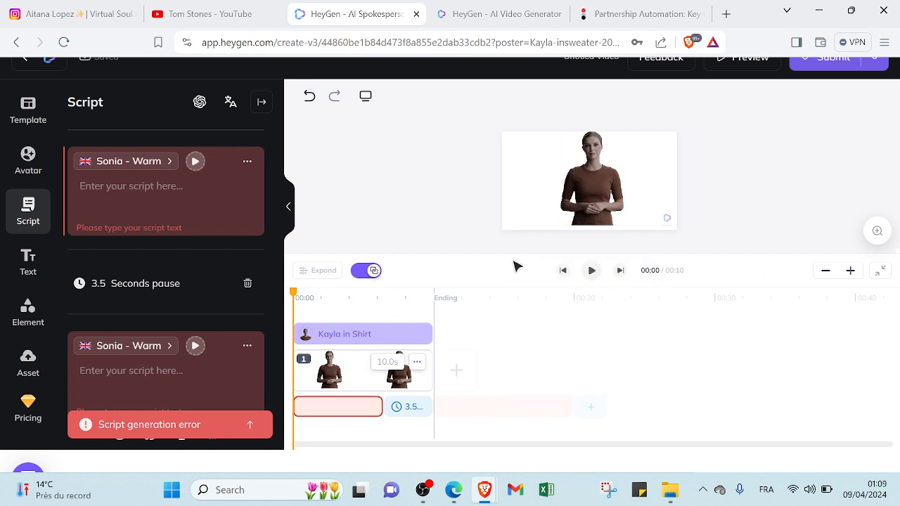
{"action": "mouse_move", "coordinate": [833, 59]}
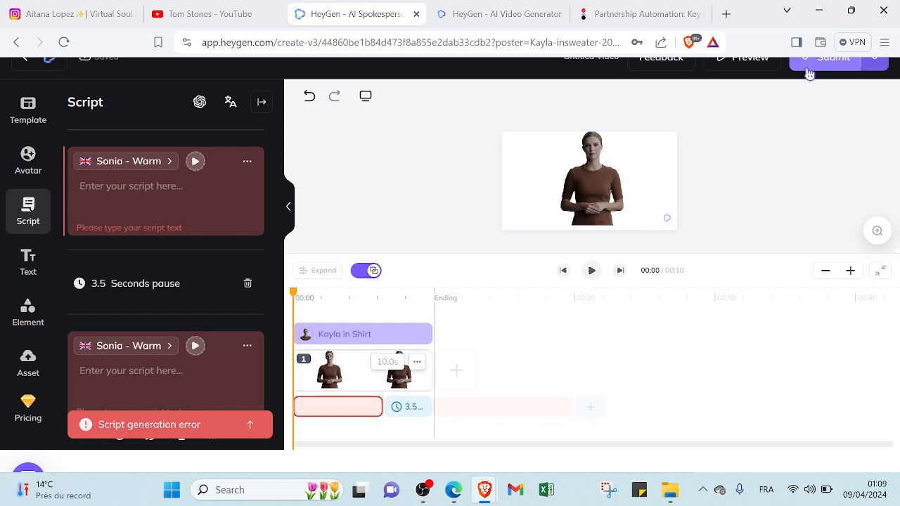
{"action": "mouse_move", "coordinate": [570, 340]}
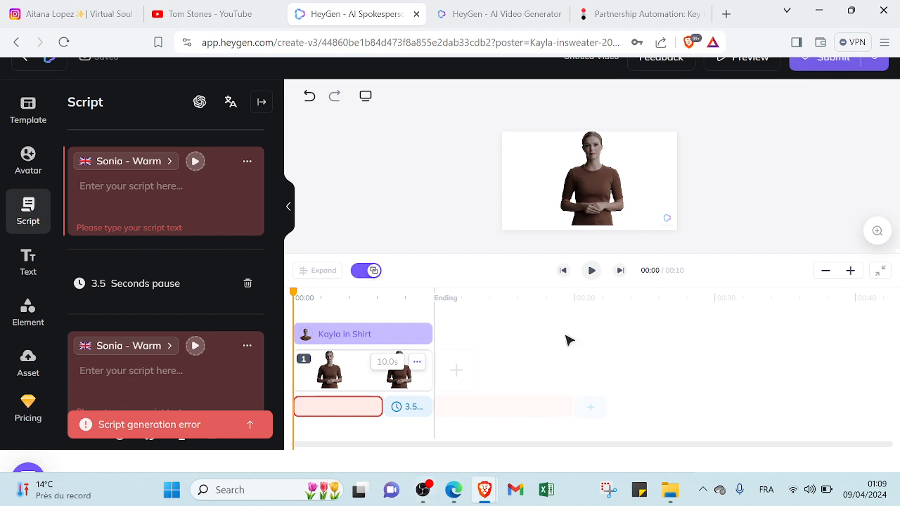
{"action": "mouse_move", "coordinate": [472, 135]}
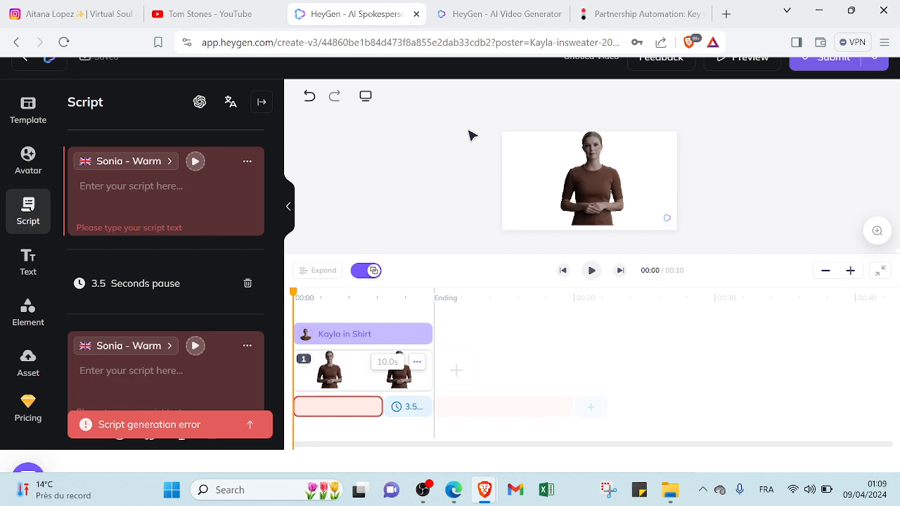
{"action": "mouse_move", "coordinate": [569, 102]}
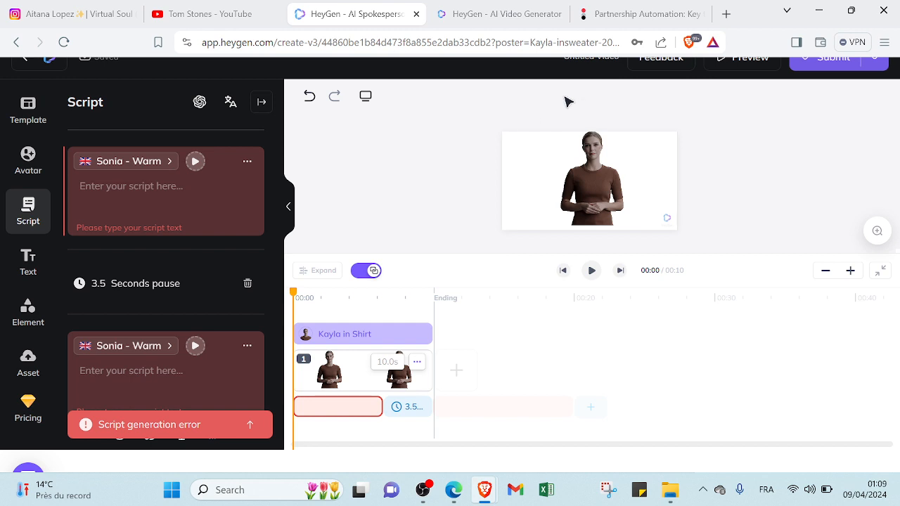
{"action": "left_click", "coordinate": [640, 14]}
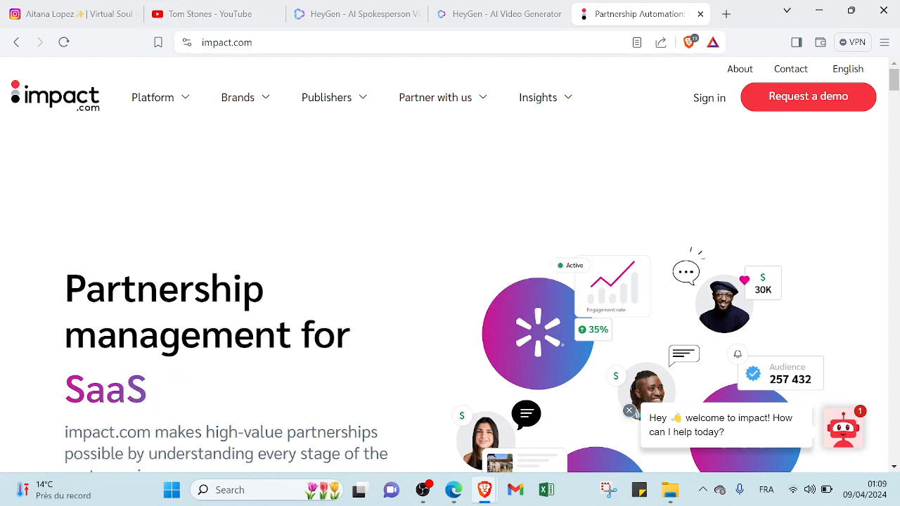
{"action": "left_click", "coordinate": [326, 97]}
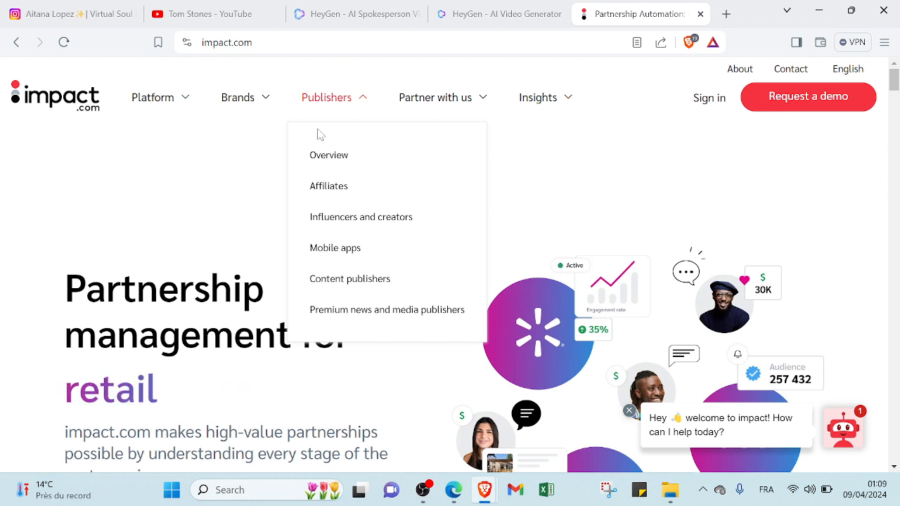
{"action": "left_click", "coordinate": [237, 97]}
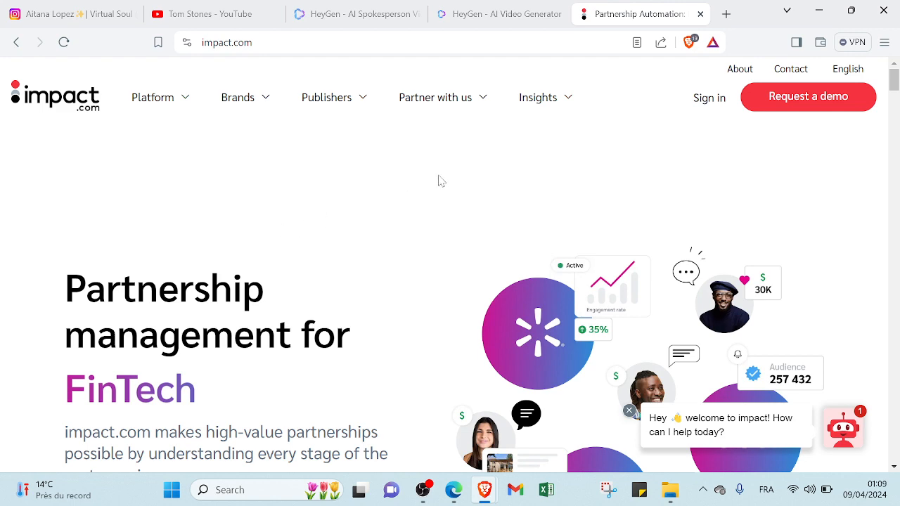
Step: Switch to Tom Stones' YouTube channel home page
{"action": "left_click", "coordinate": [204, 13]}
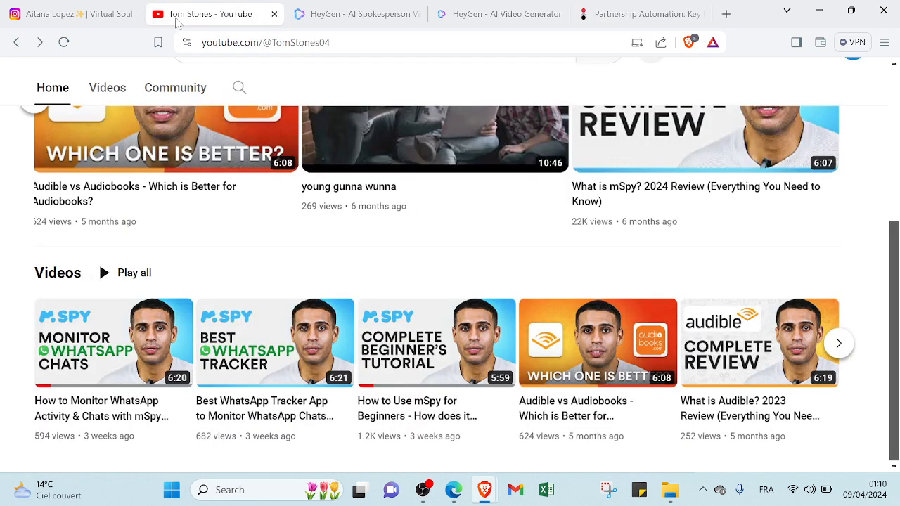
{"action": "mouse_move", "coordinate": [267, 138]}
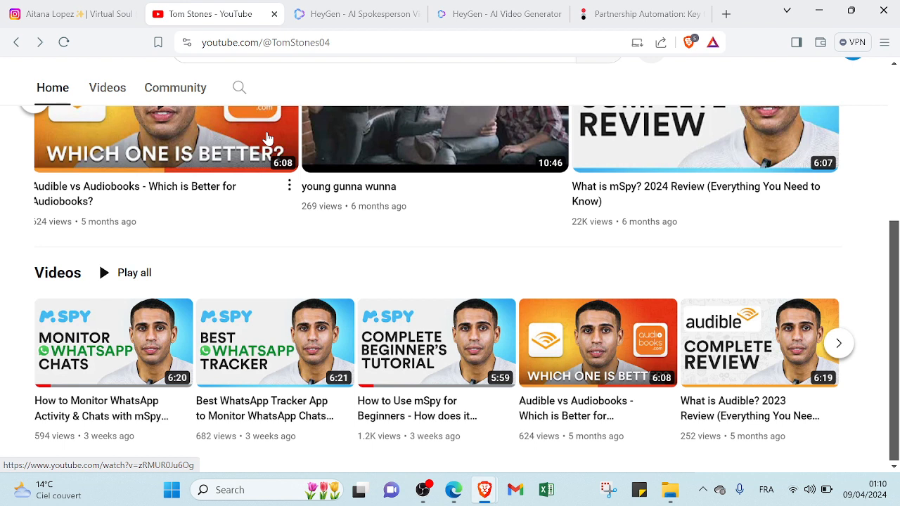
{"action": "mouse_move", "coordinate": [275, 272]}
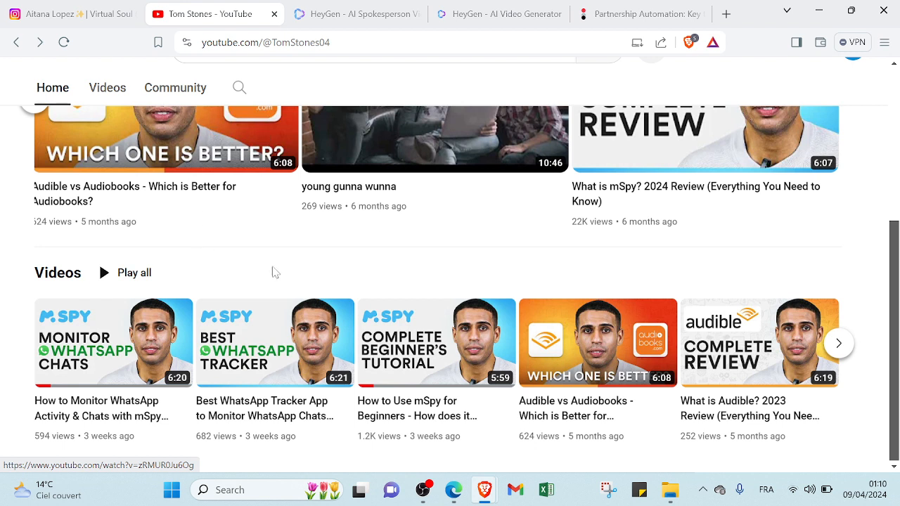
{"action": "mouse_move", "coordinate": [186, 298]}
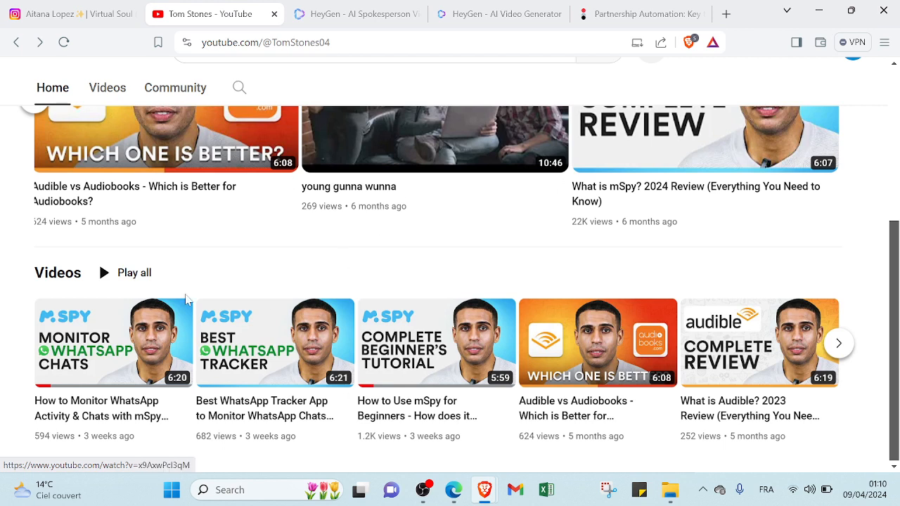
{"action": "mouse_move", "coordinate": [204, 329]}
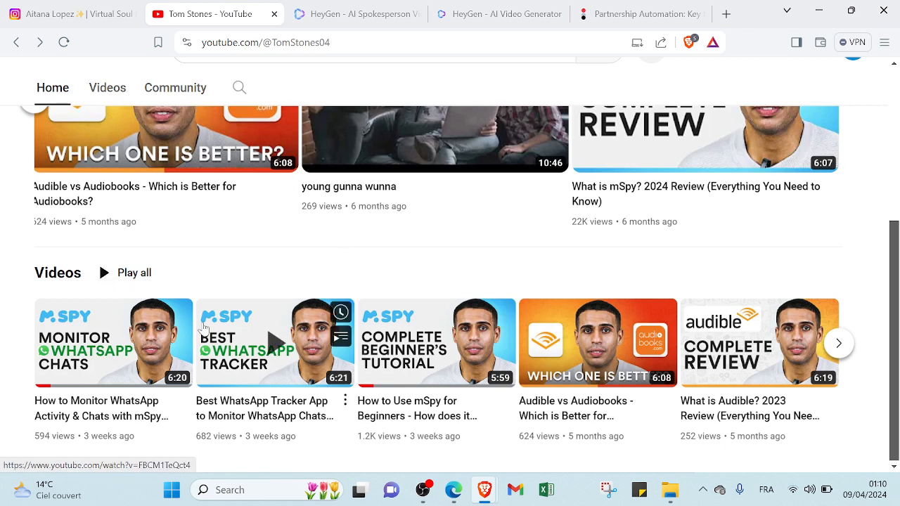